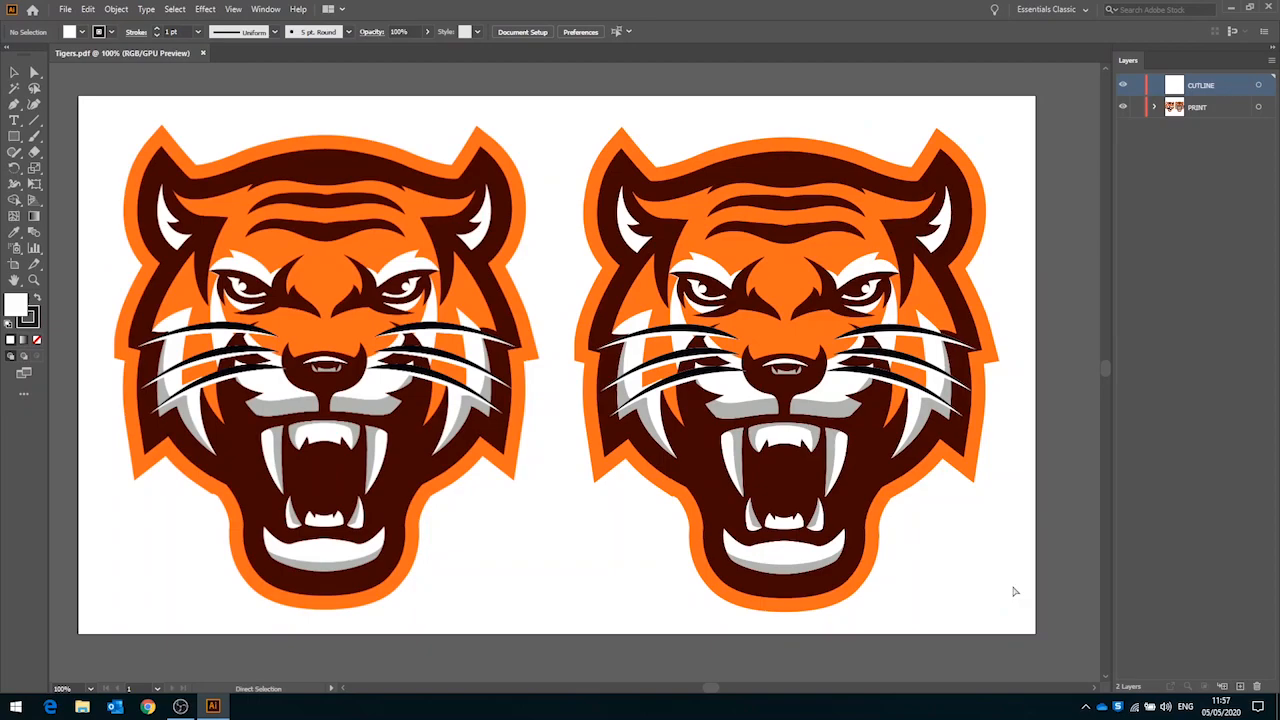
View the artwork as outlines and bring up Image Trace settings for the selected tiger image
{"action": "key", "text": "ctrl+y"}
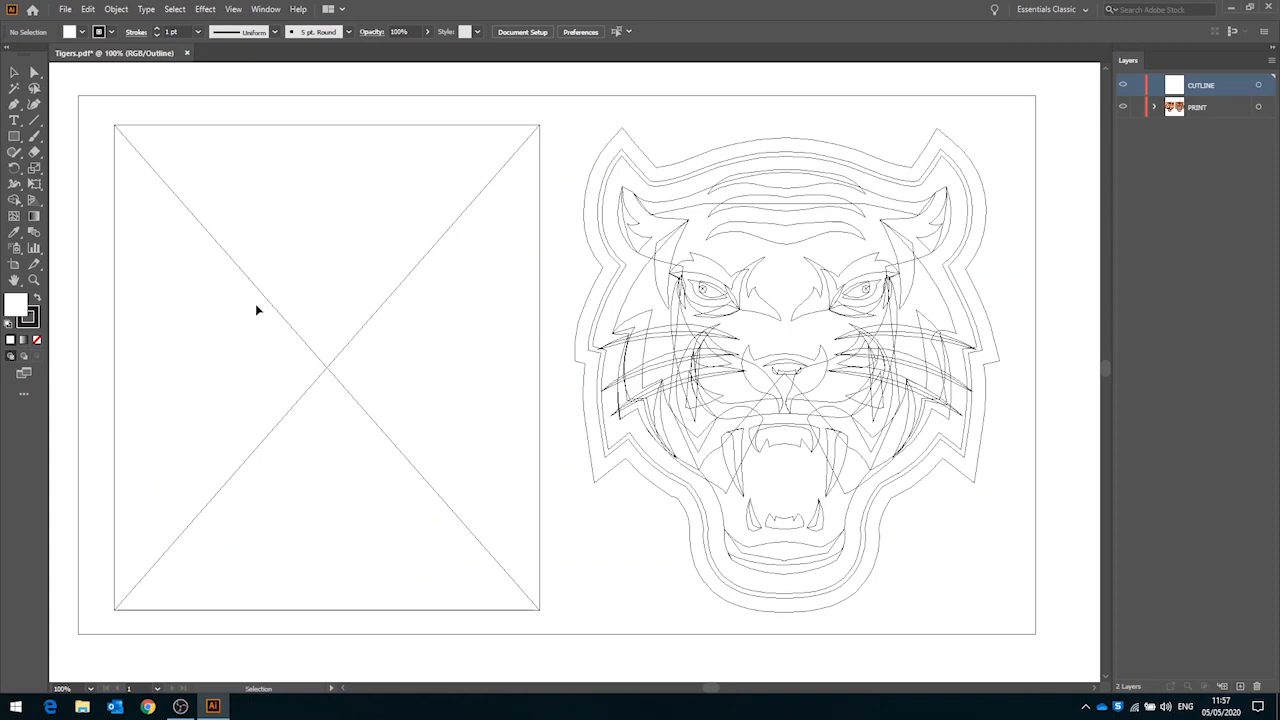
{"action": "mouse_move", "coordinate": [364, 302]}
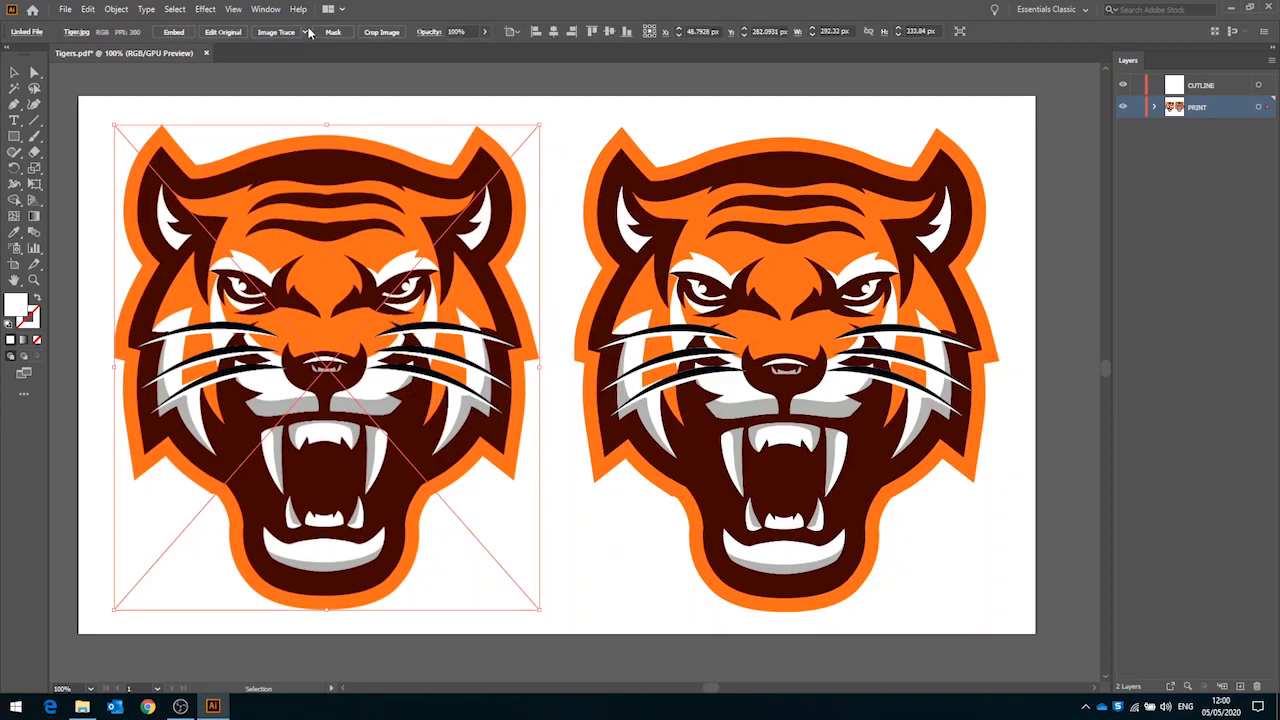
{"action": "left_click", "coordinate": [304, 32]}
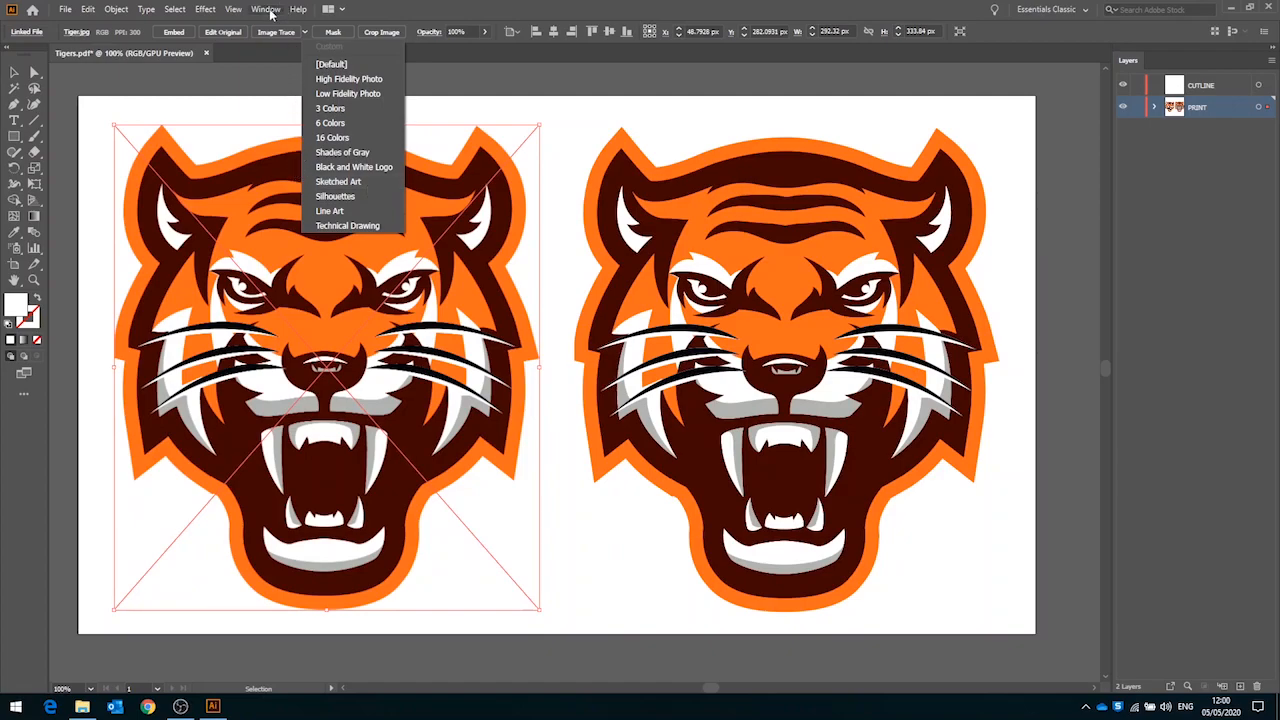
{"action": "left_click", "coordinate": [264, 8]}
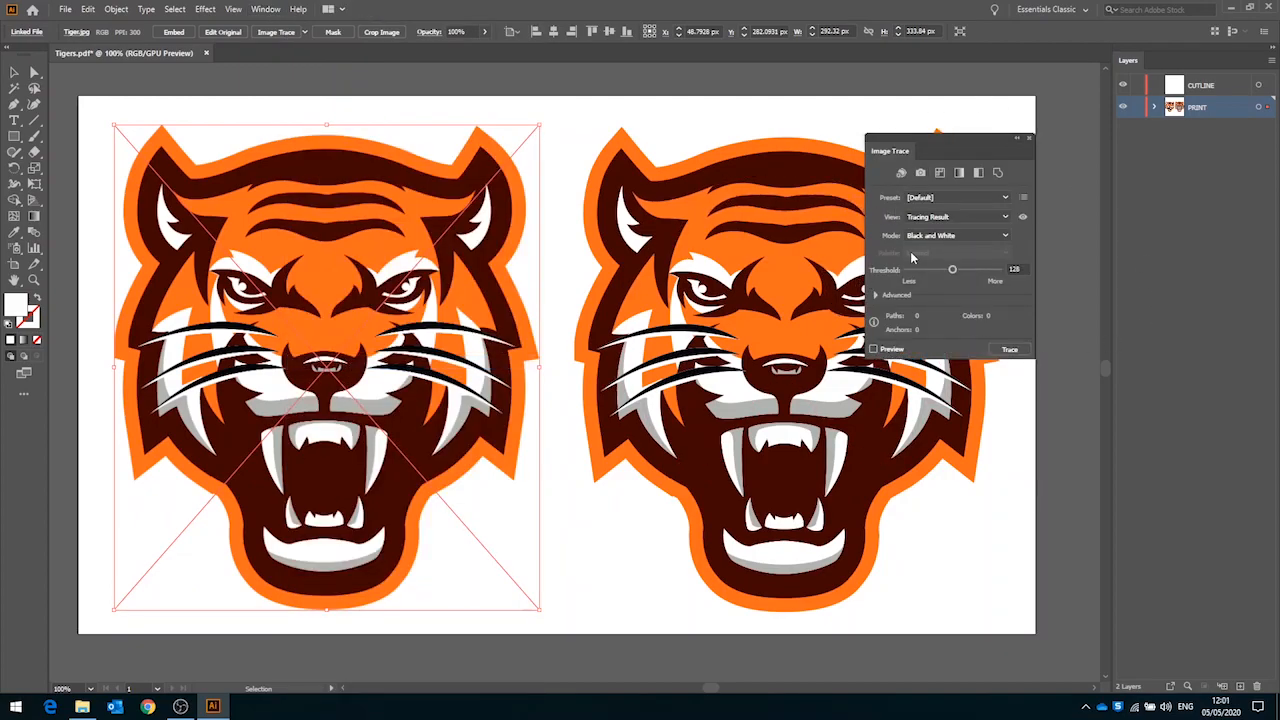
Keep the tracing mode Black and White and expand the Advanced options
{"action": "left_click", "coordinate": [956, 236]}
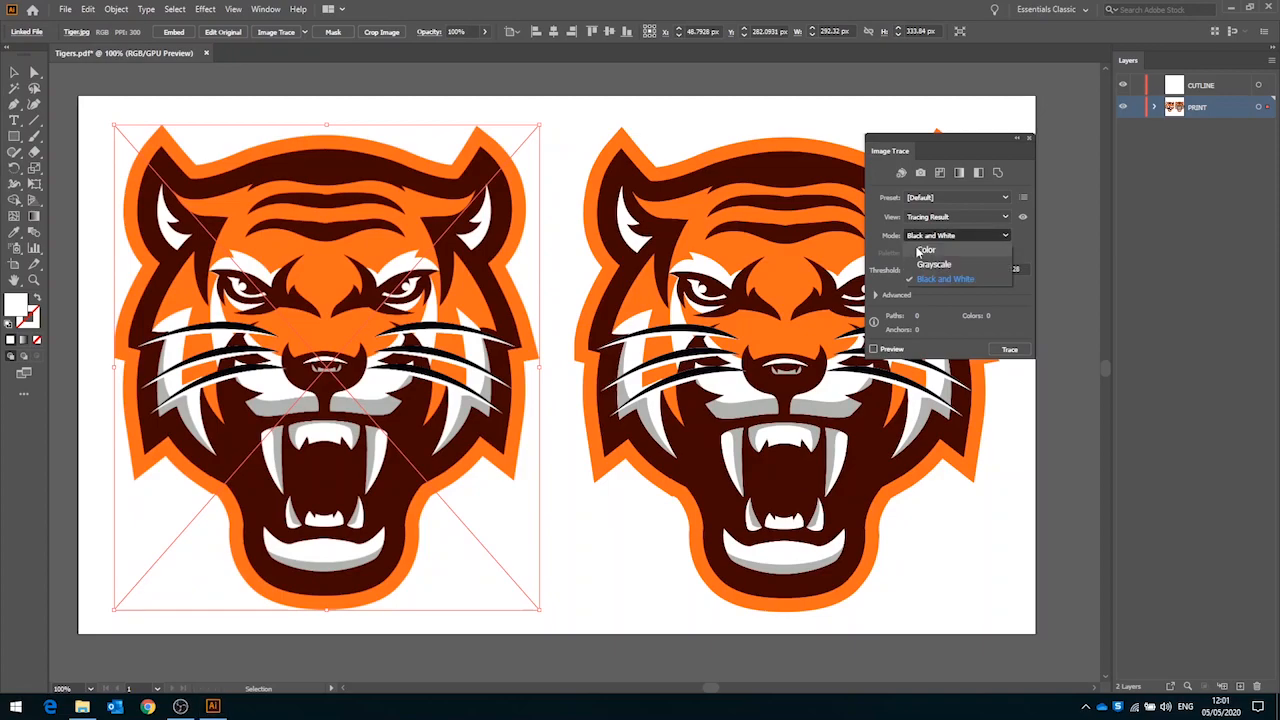
{"action": "left_click", "coordinate": [958, 198]}
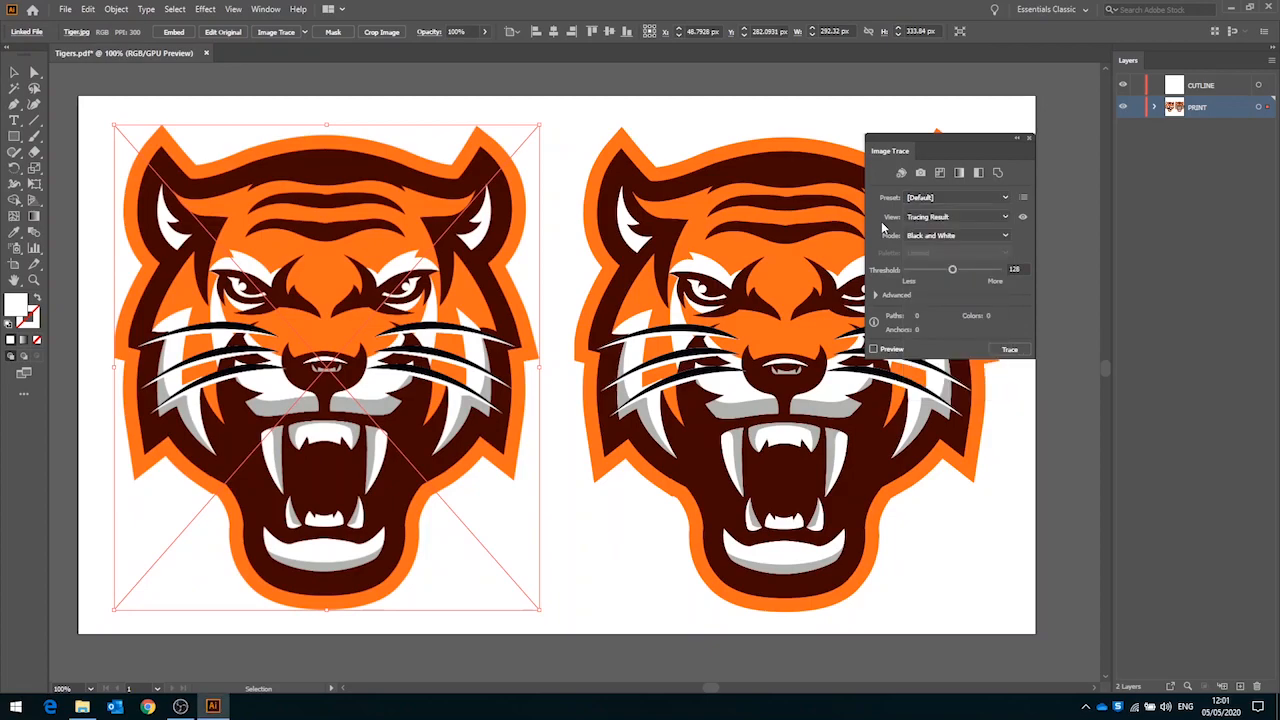
{"action": "left_click", "coordinate": [876, 294]}
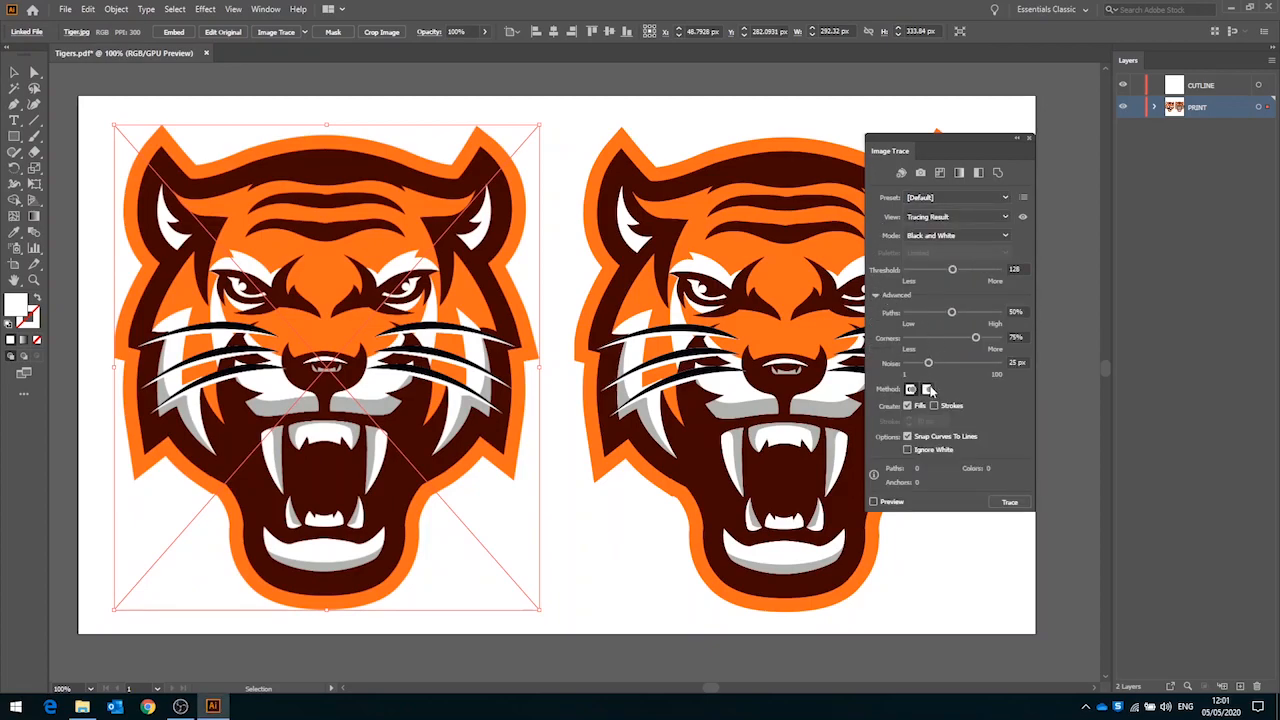
{"action": "mouse_move", "coordinate": [928, 356]}
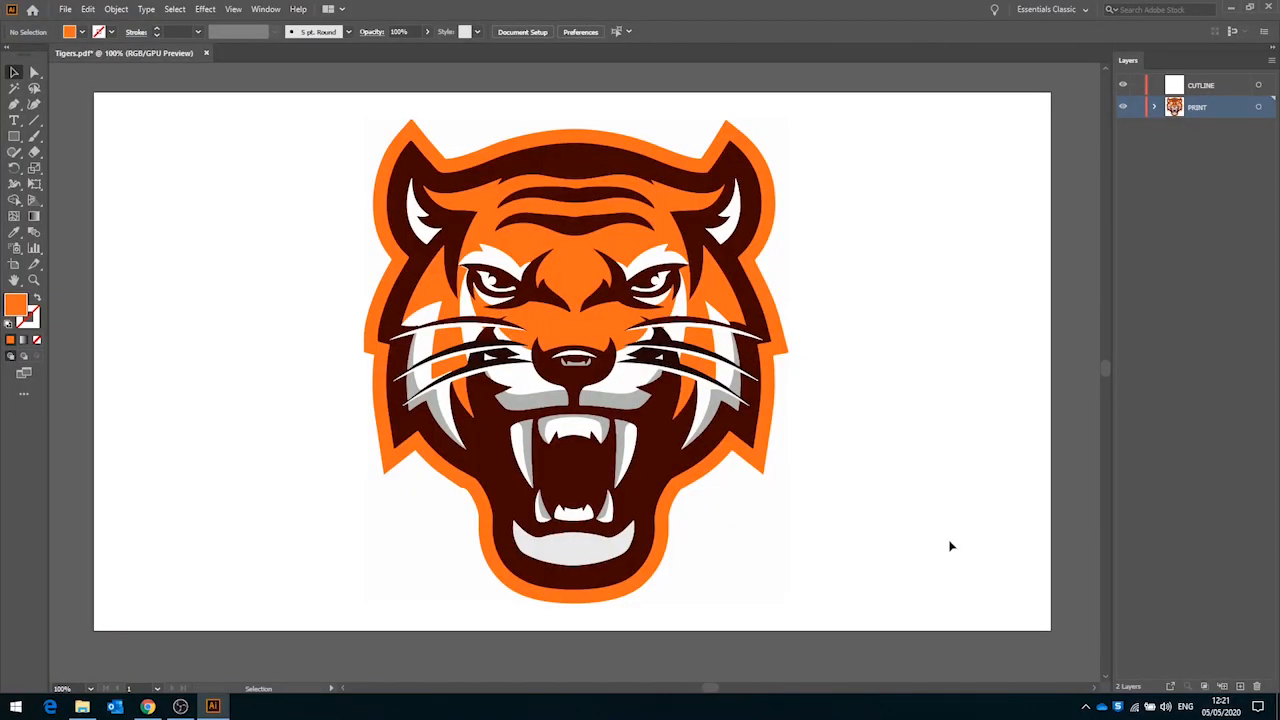
{"action": "mouse_move", "coordinate": [820, 480]}
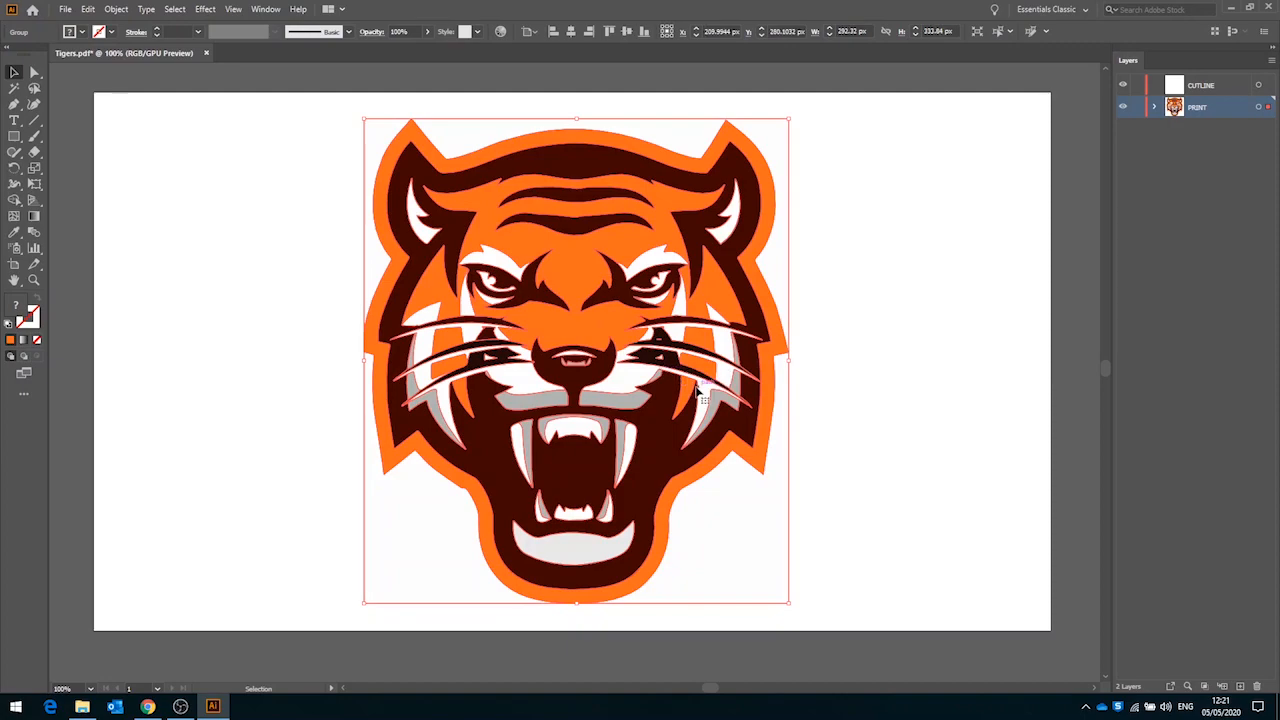
{"action": "mouse_move", "coordinate": [700, 392]}
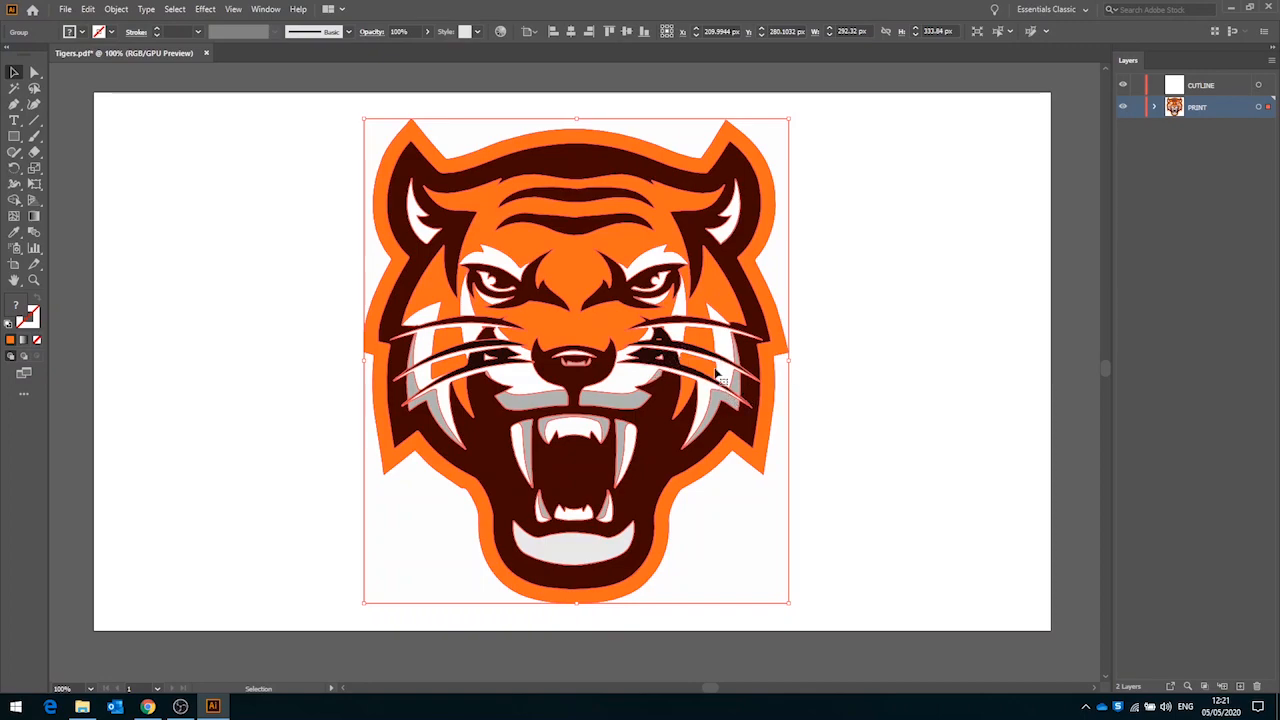
Ungroup the vector tiger and release its compound path into separate shapes
{"action": "right_click", "coordinate": [720, 378]}
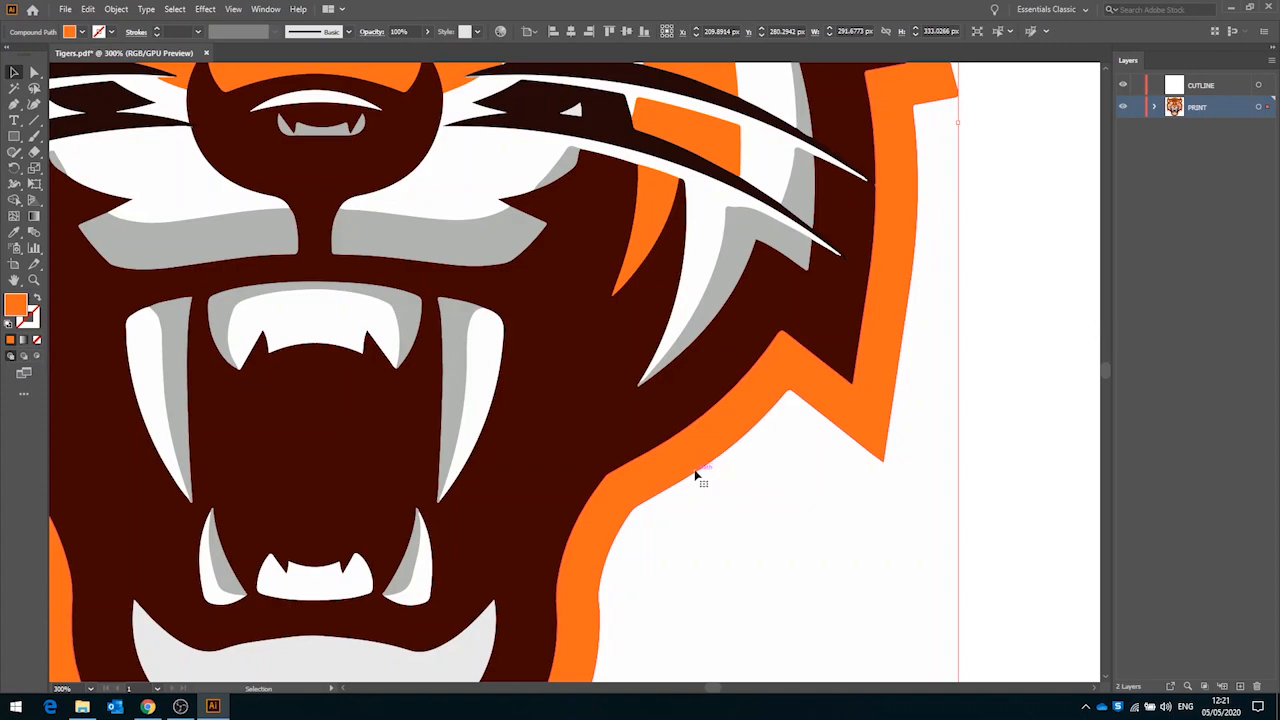
{"action": "right_click", "coordinate": [704, 482]}
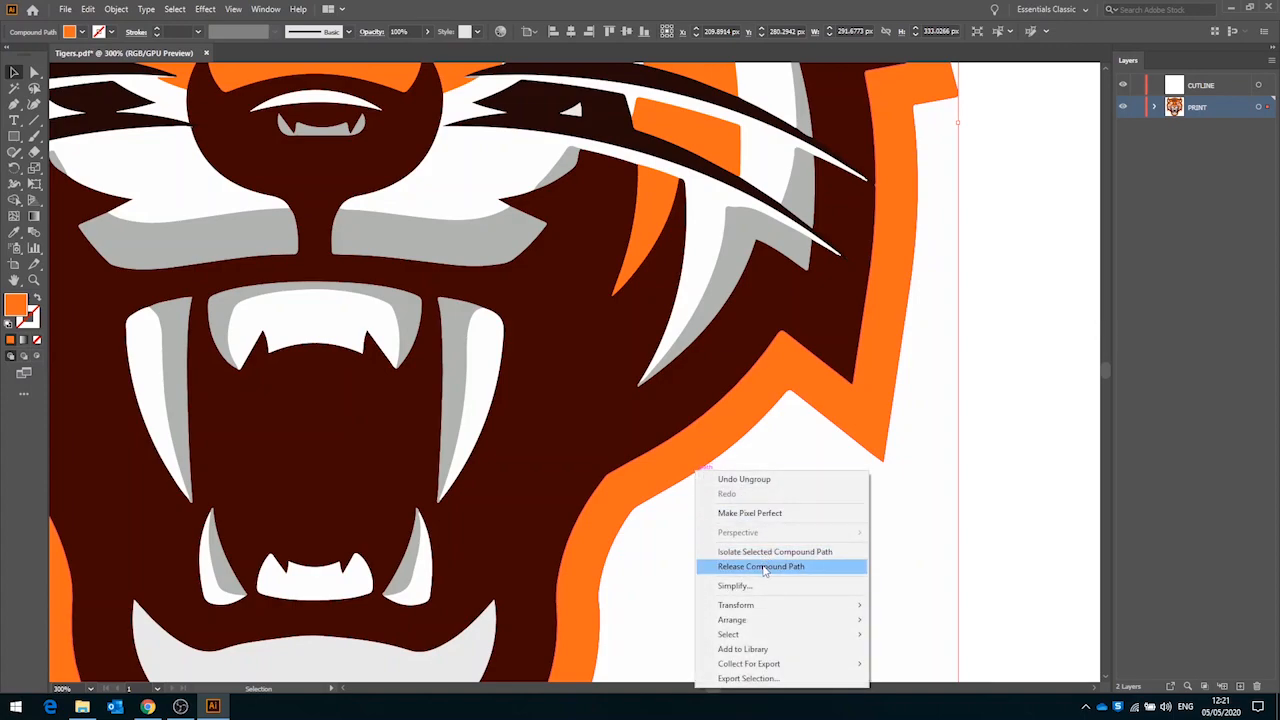
{"action": "left_click", "coordinate": [760, 566]}
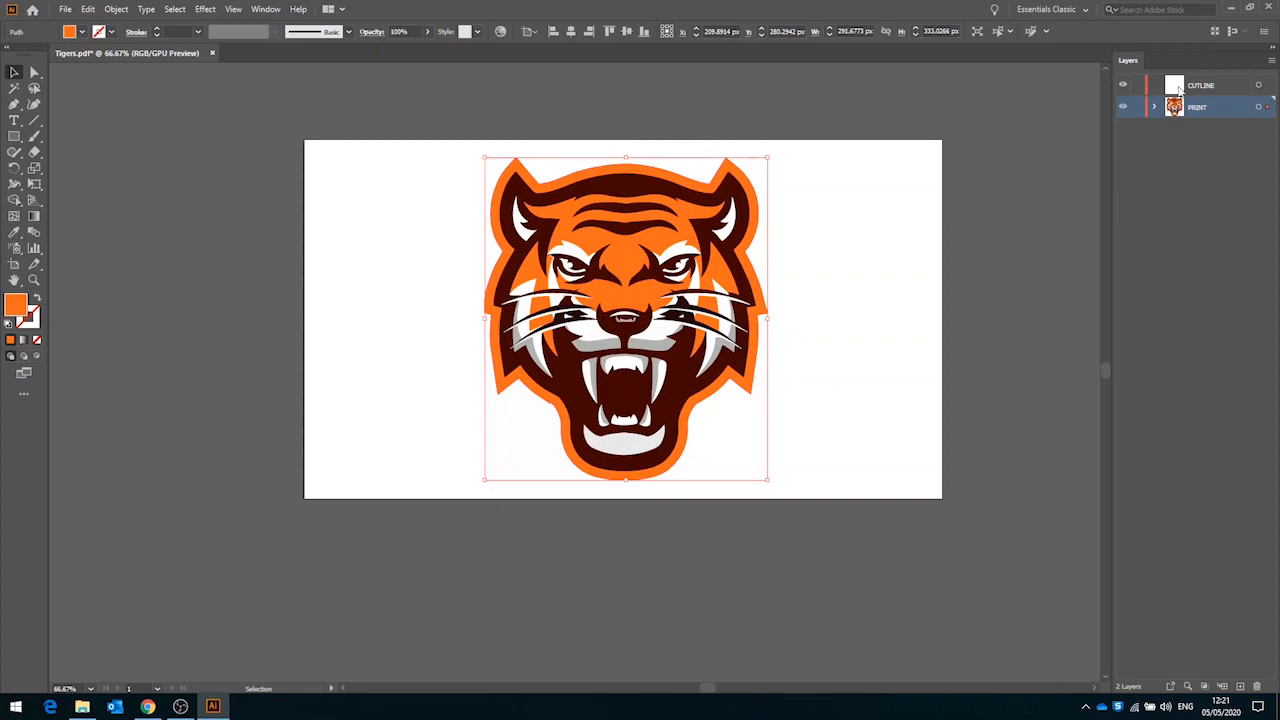
{"action": "mouse_move", "coordinate": [1196, 88]}
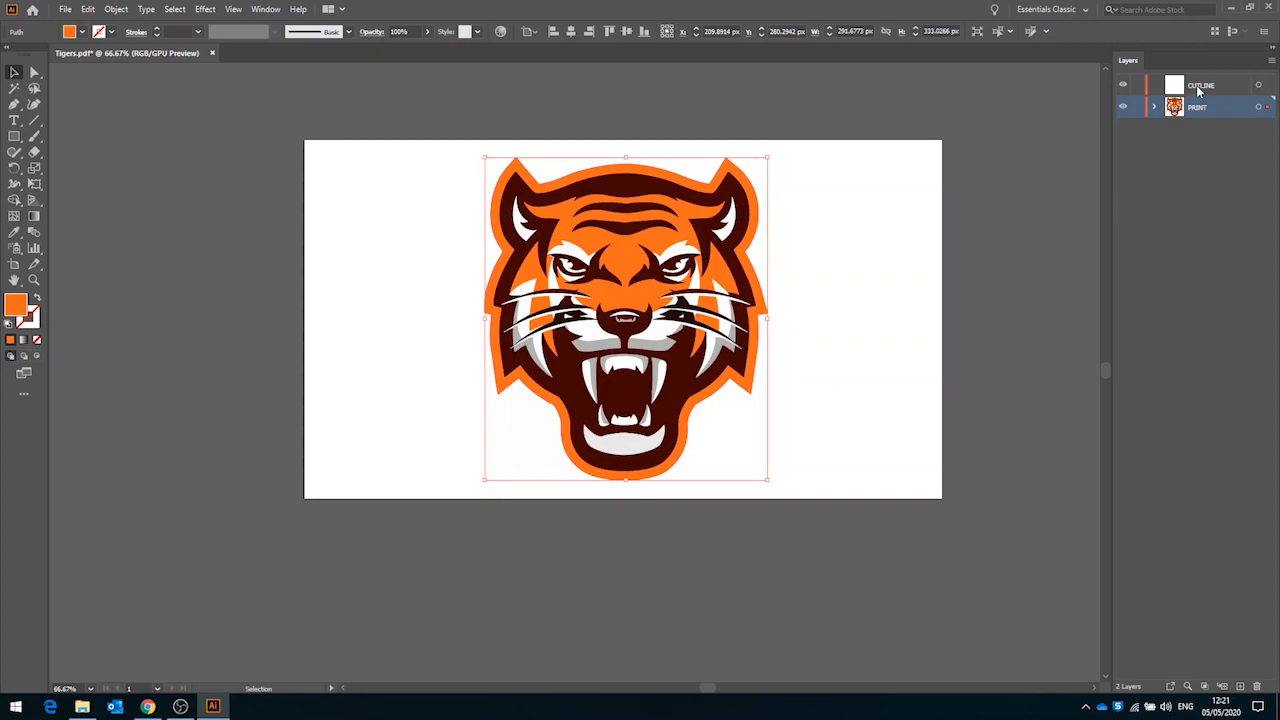
Give the head silhouette on the OUTLINE layer no fill and a thin magenta stroke
{"action": "left_click", "coordinate": [1122, 108]}
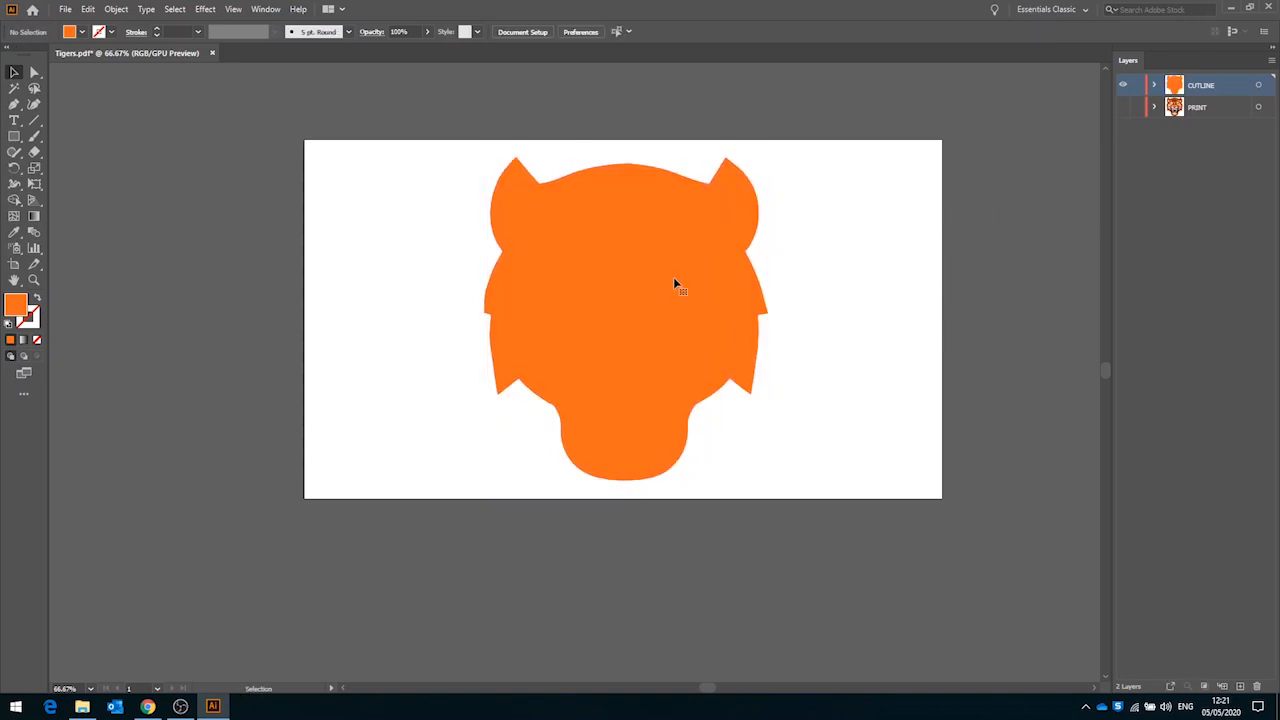
{"action": "left_click", "coordinate": [682, 284]}
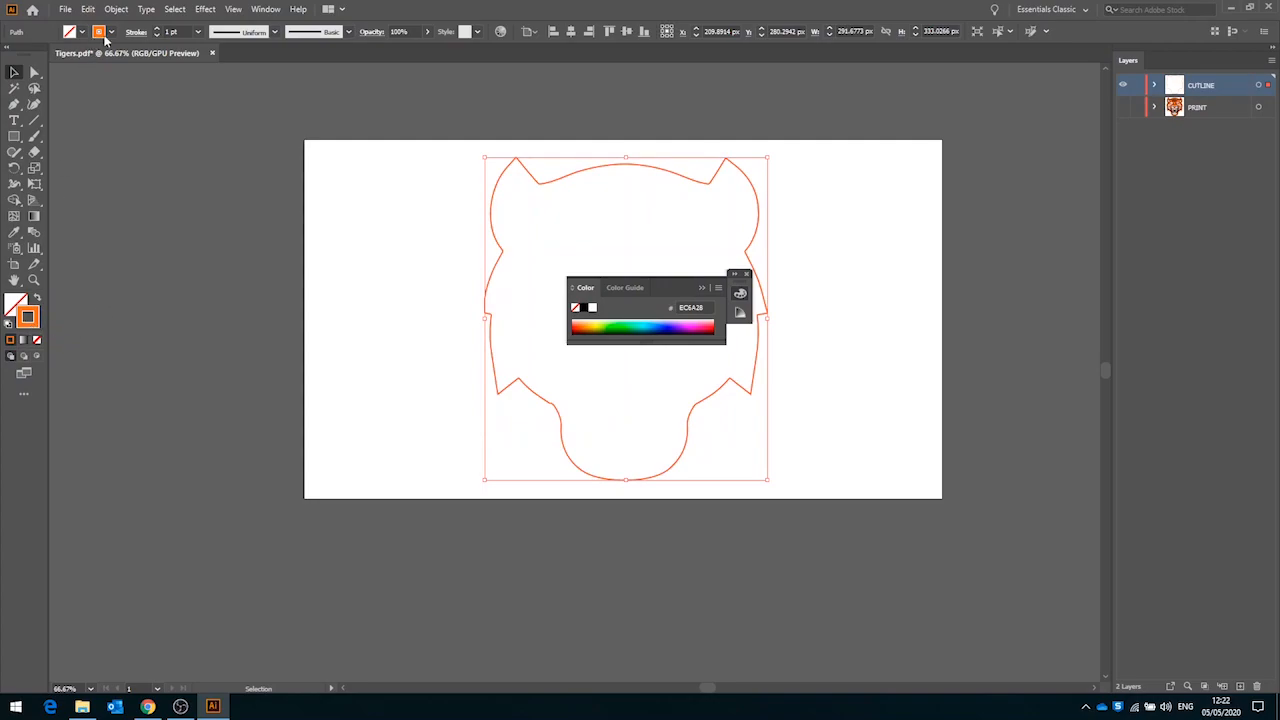
{"action": "left_click", "coordinate": [98, 32]}
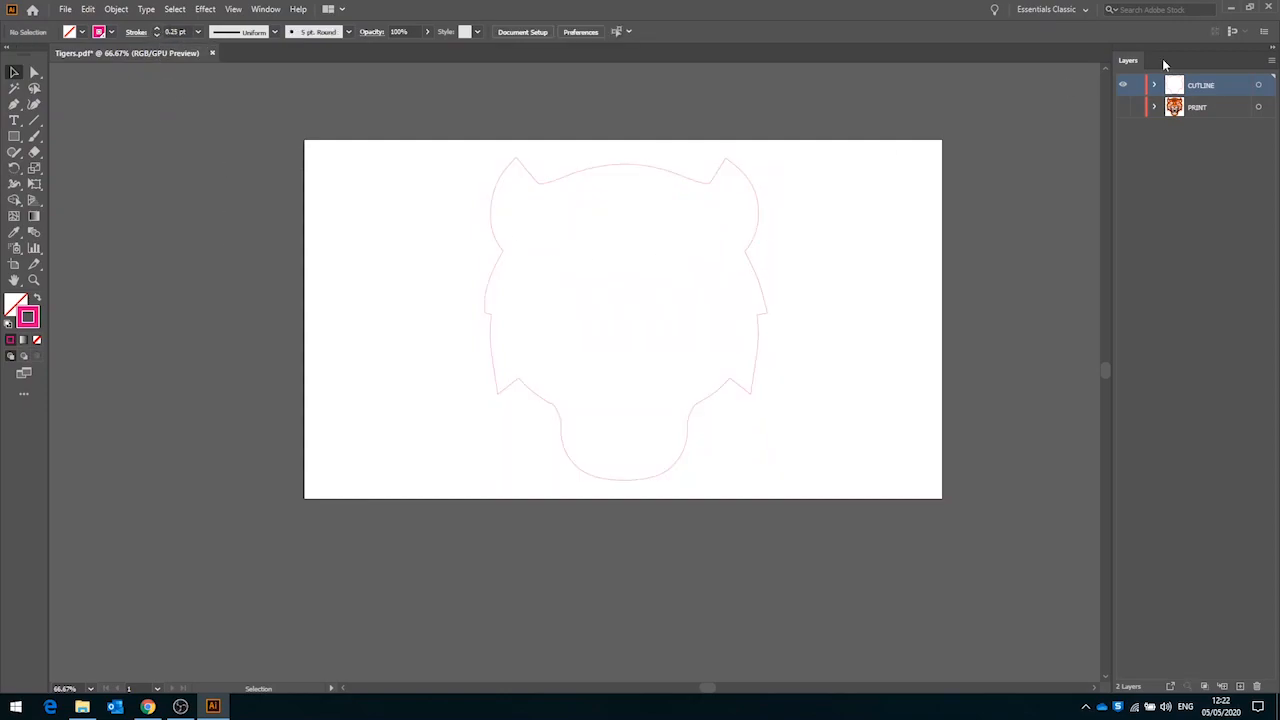
{"action": "left_click", "coordinate": [1122, 108]}
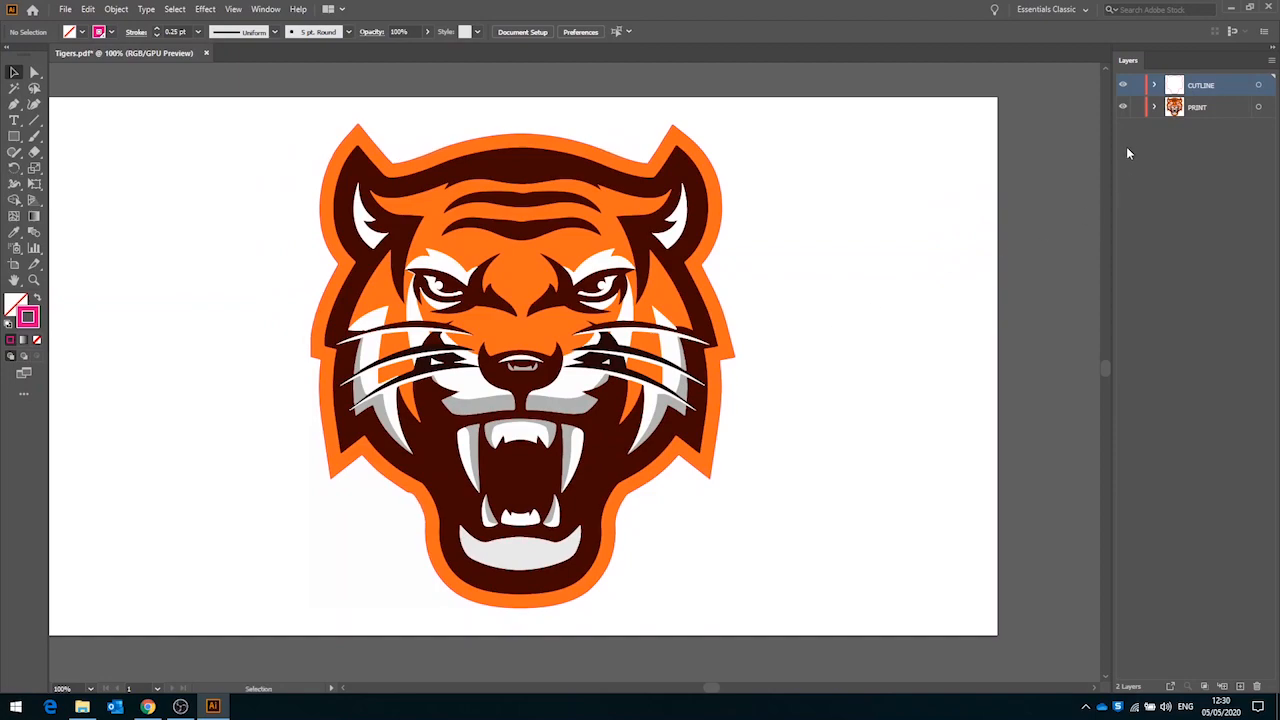
{"action": "mouse_move", "coordinate": [1122, 108]}
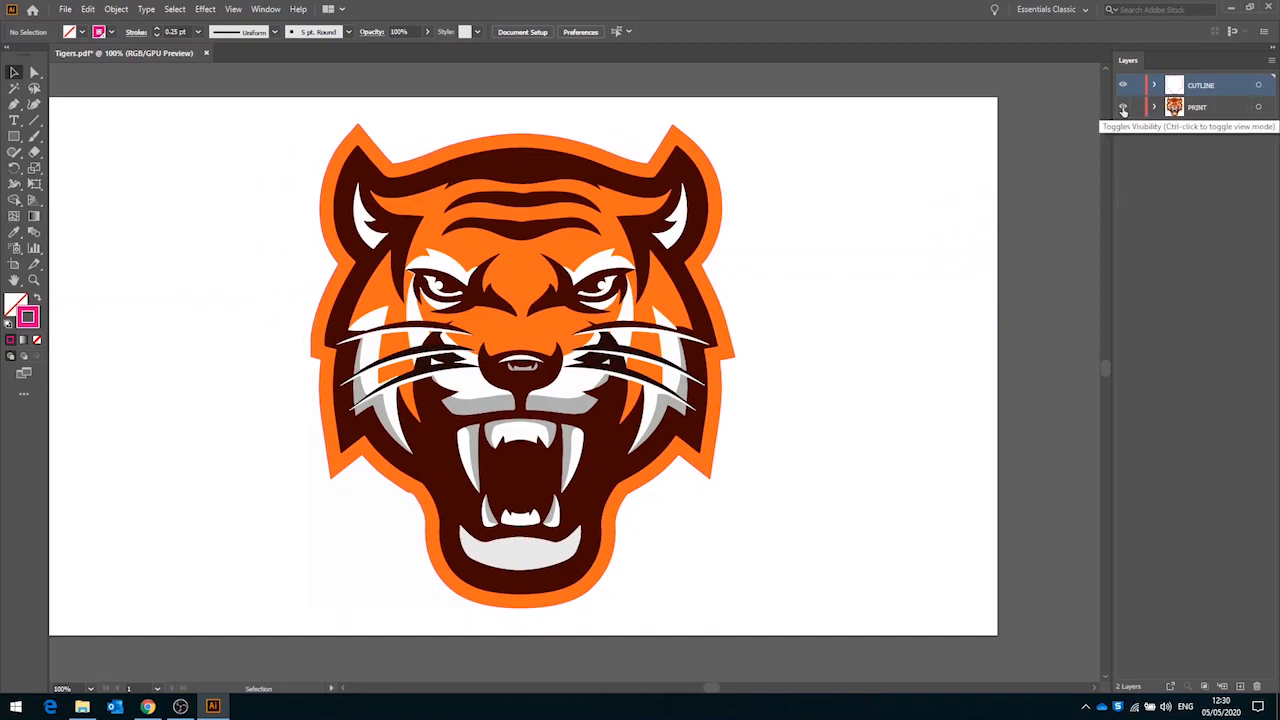
Offset the selected head outline by -10 px in Offset Path with preview
{"action": "left_click", "coordinate": [1122, 108]}
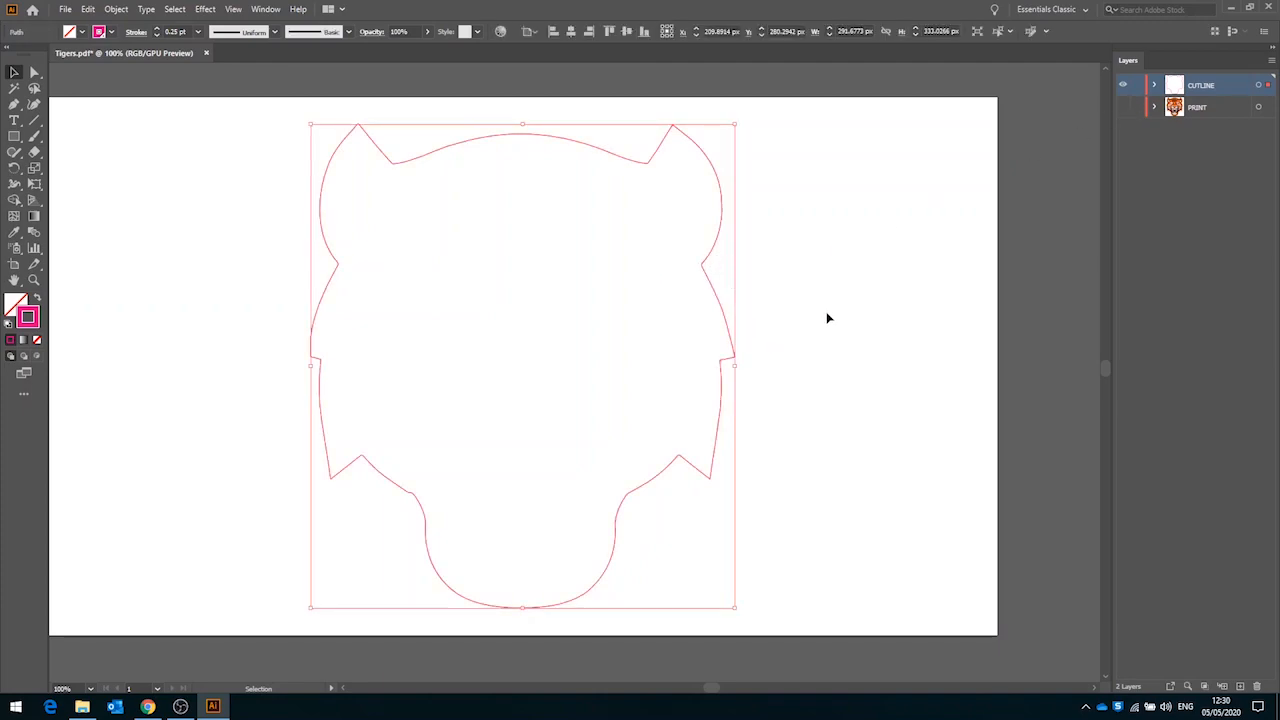
{"action": "mouse_move", "coordinate": [470, 566]}
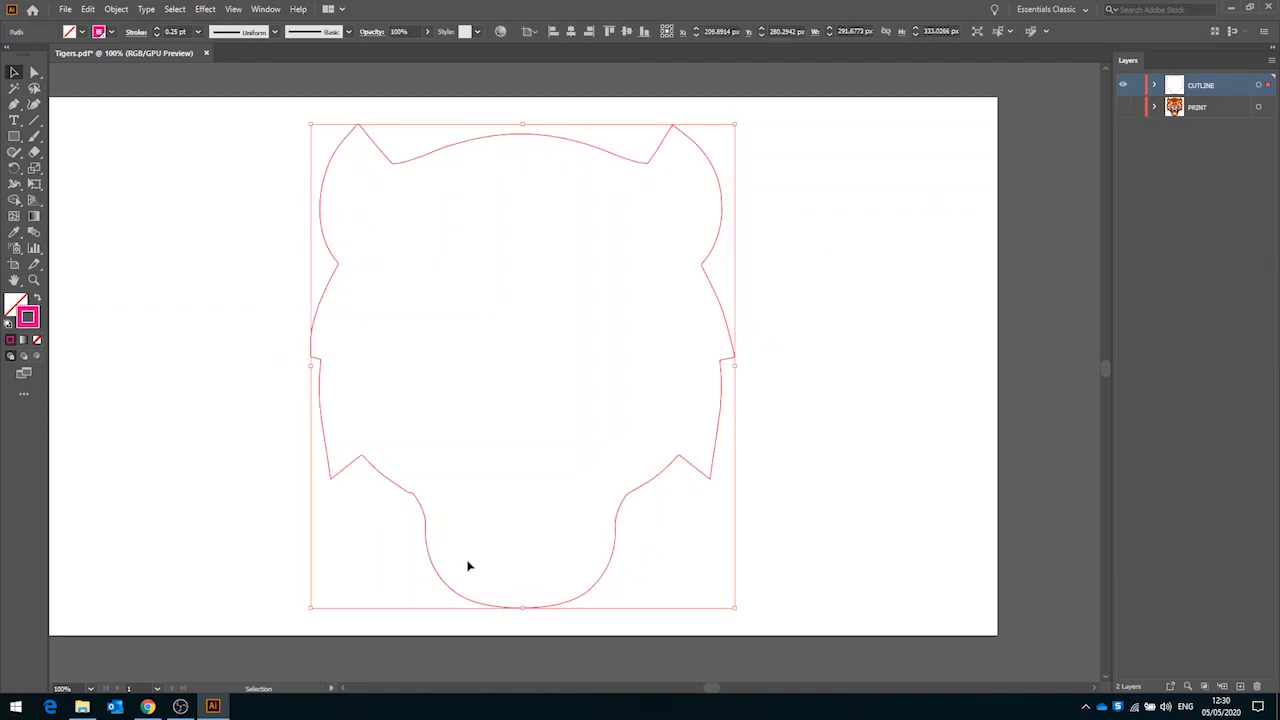
{"action": "left_click", "coordinate": [116, 8]}
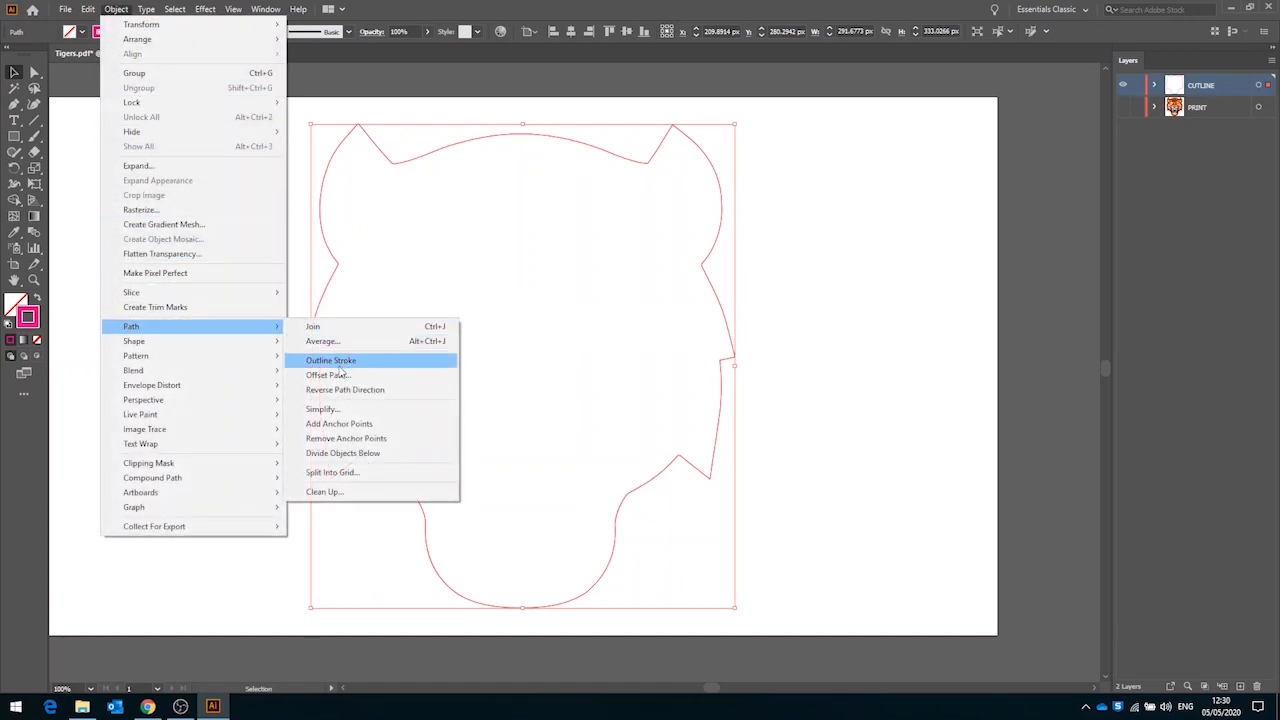
{"action": "left_click", "coordinate": [328, 374]}
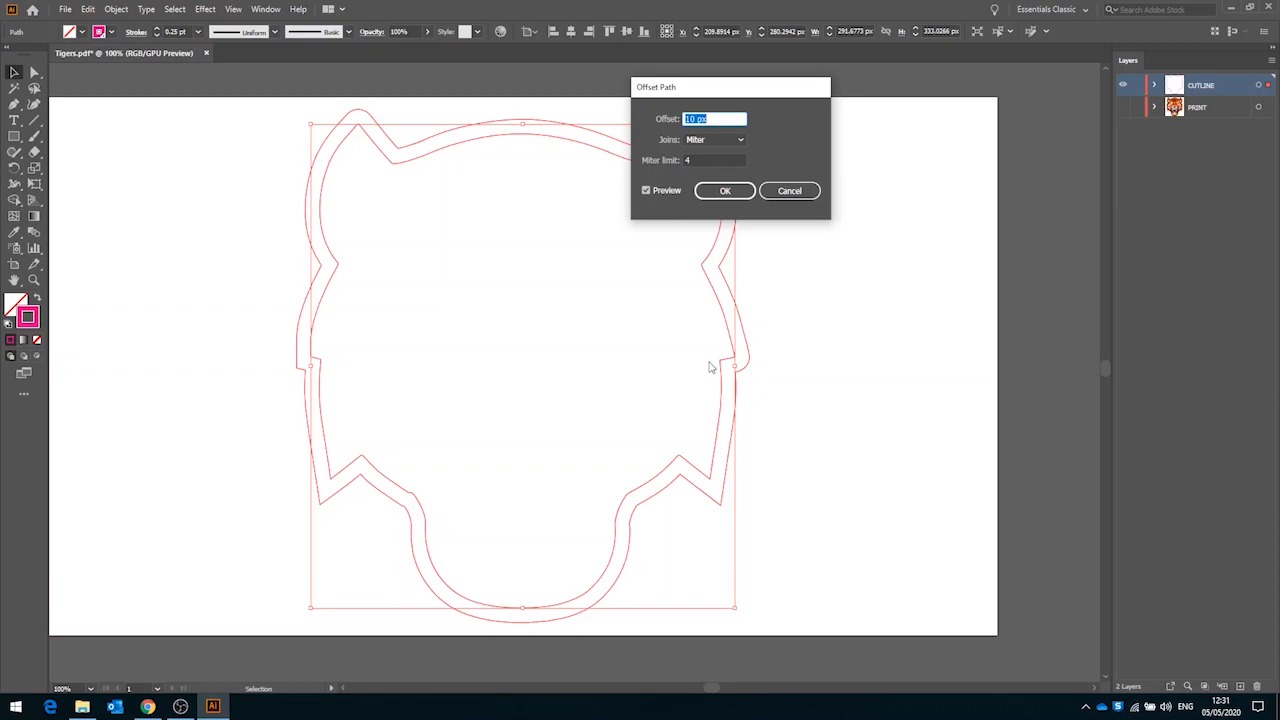
{"action": "type", "text": "-10"}
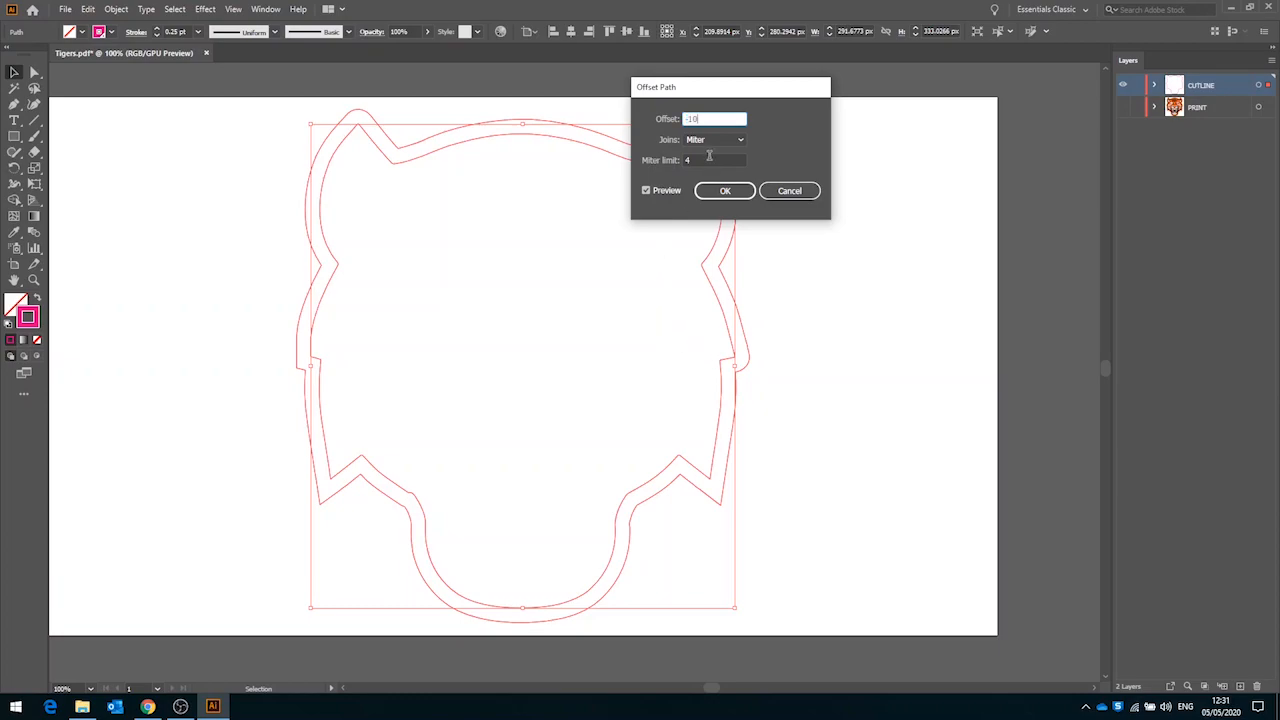
{"action": "left_click", "coordinate": [714, 140]}
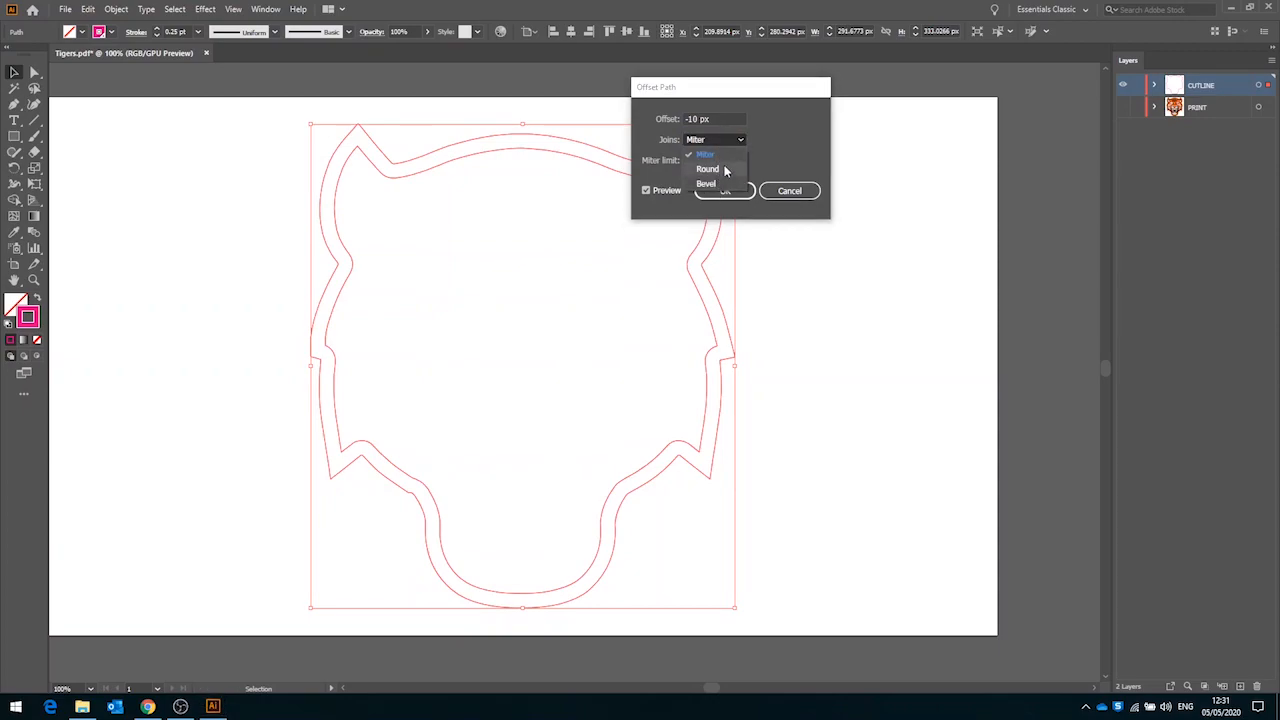
Try Round and Bevel joins, settle on Miter joins and confirm the inward offset
{"action": "left_click", "coordinate": [708, 168]}
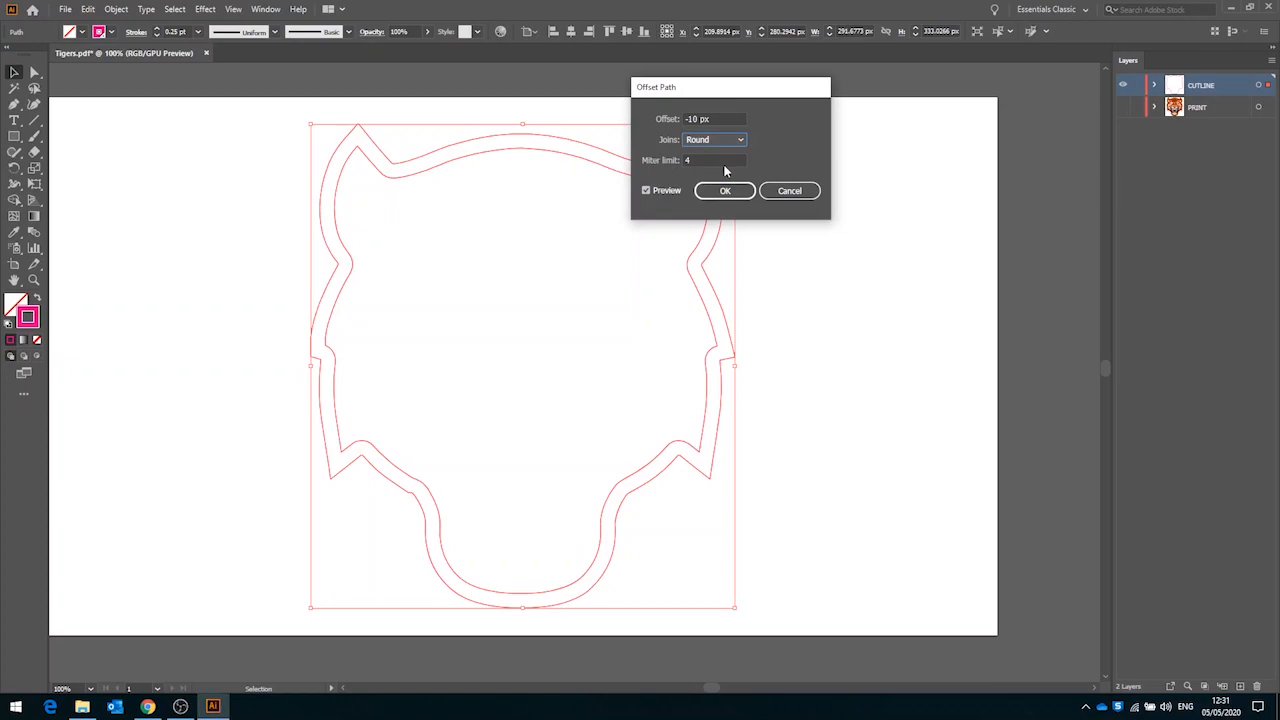
{"action": "left_click", "coordinate": [714, 140]}
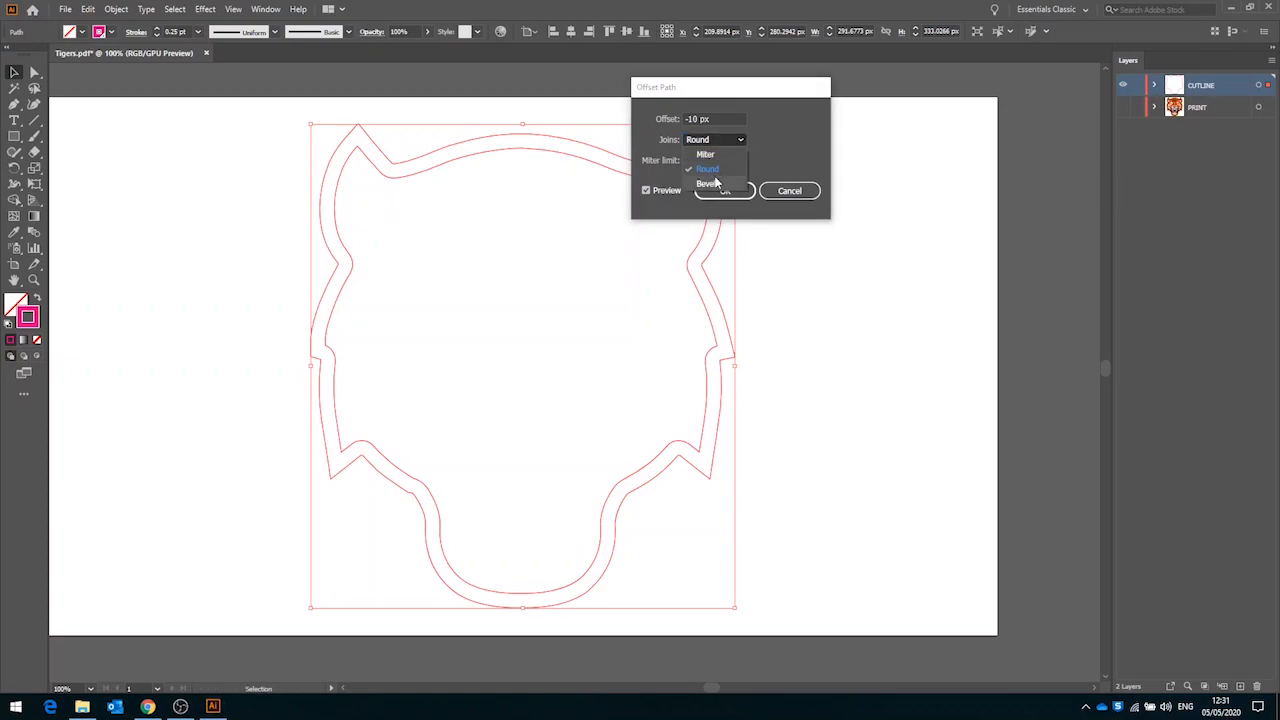
{"action": "left_click", "coordinate": [708, 184]}
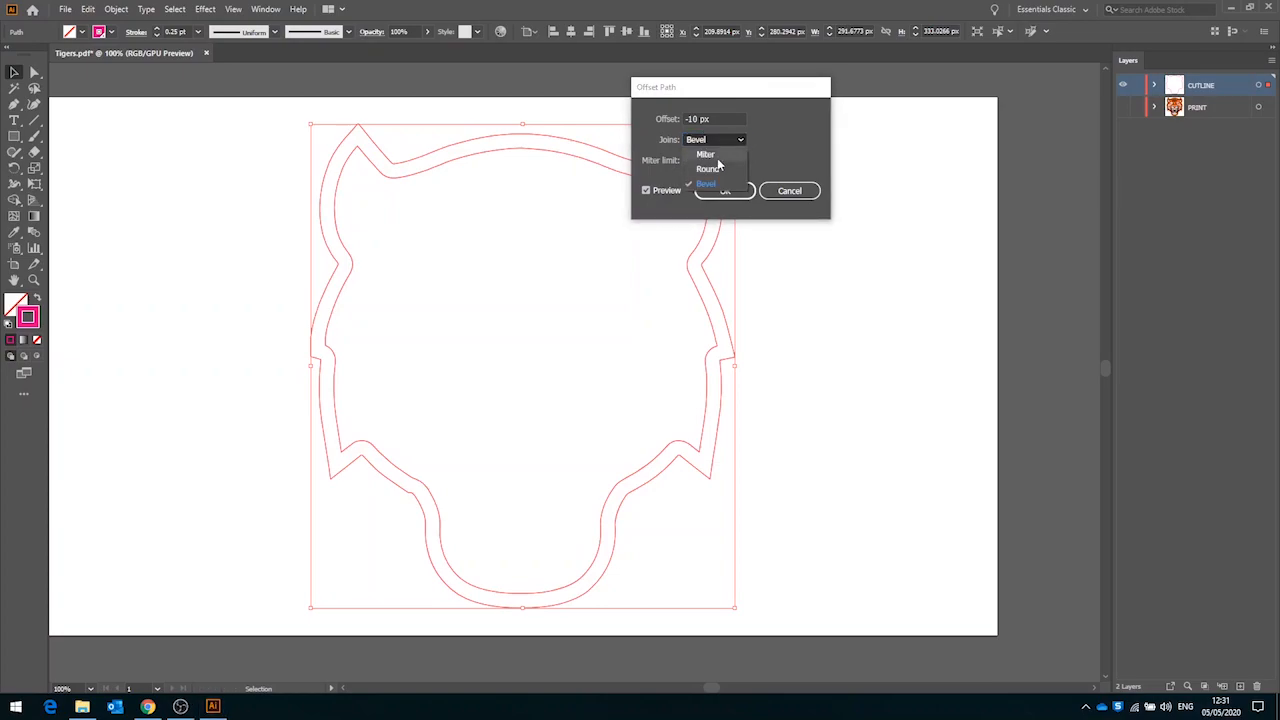
{"action": "left_click", "coordinate": [704, 154]}
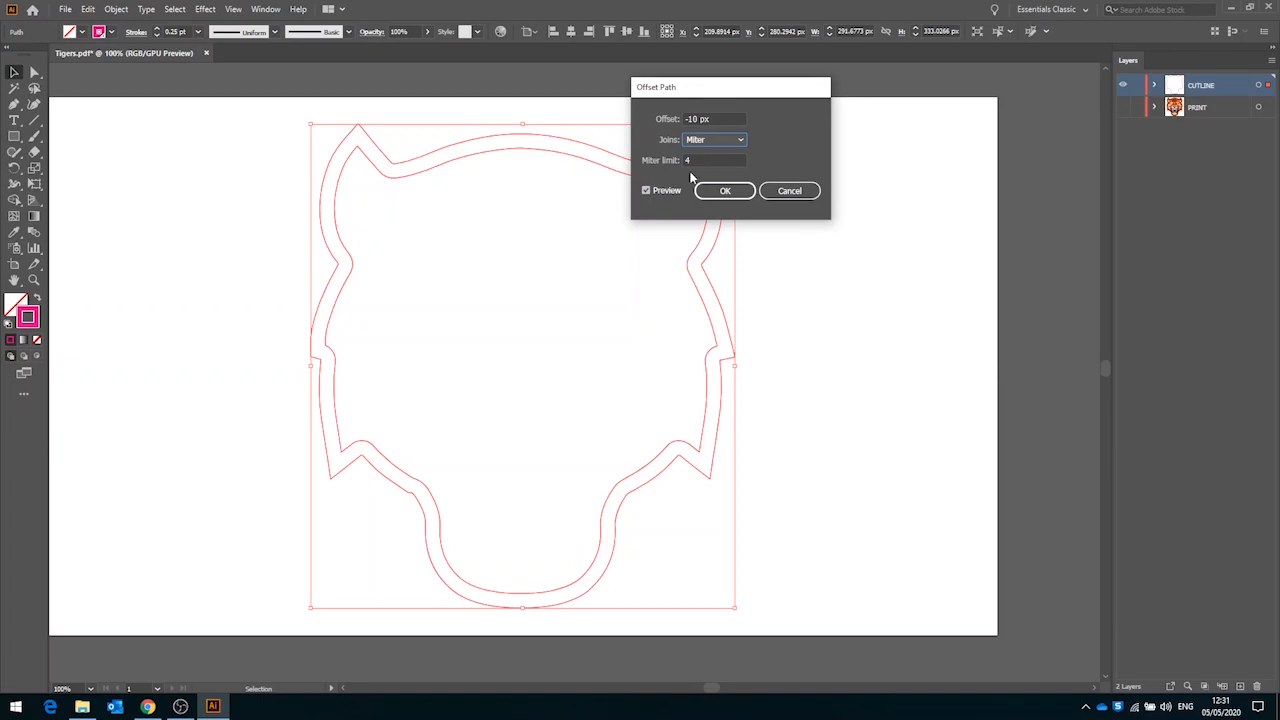
{"action": "left_click", "coordinate": [646, 190]}
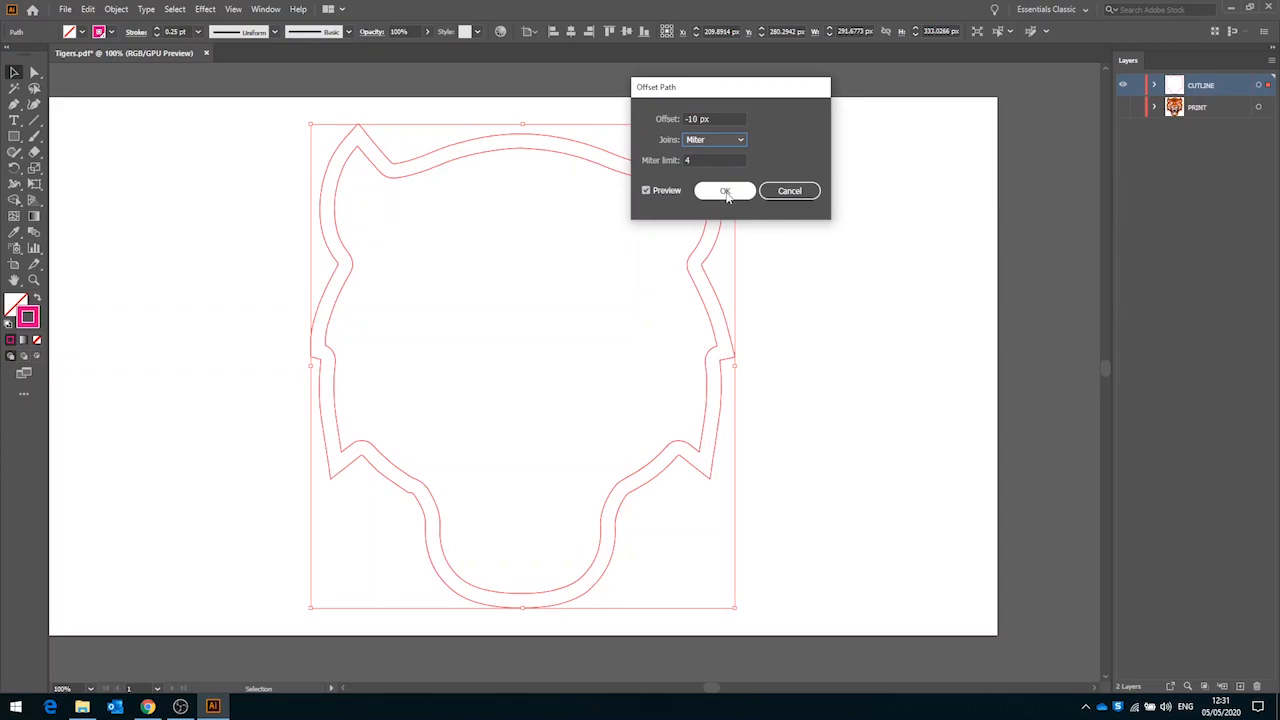
{"action": "left_click", "coordinate": [724, 192]}
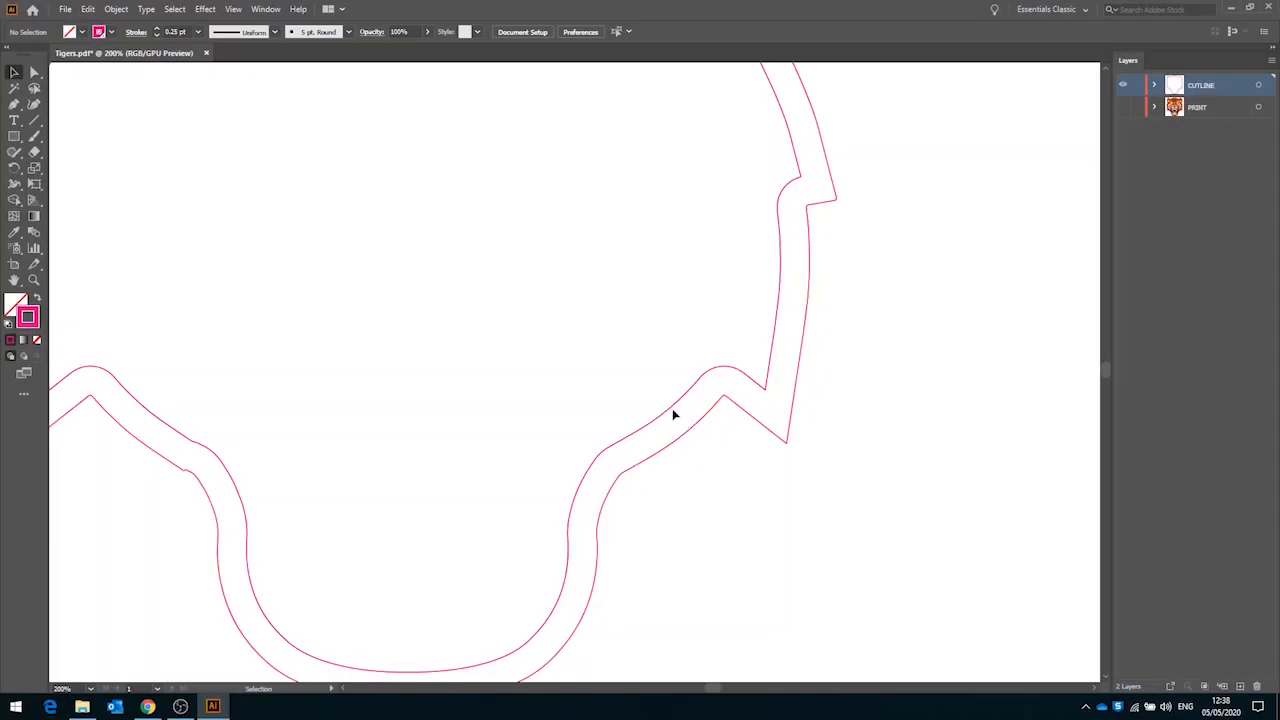
{"action": "mouse_move", "coordinate": [686, 448]}
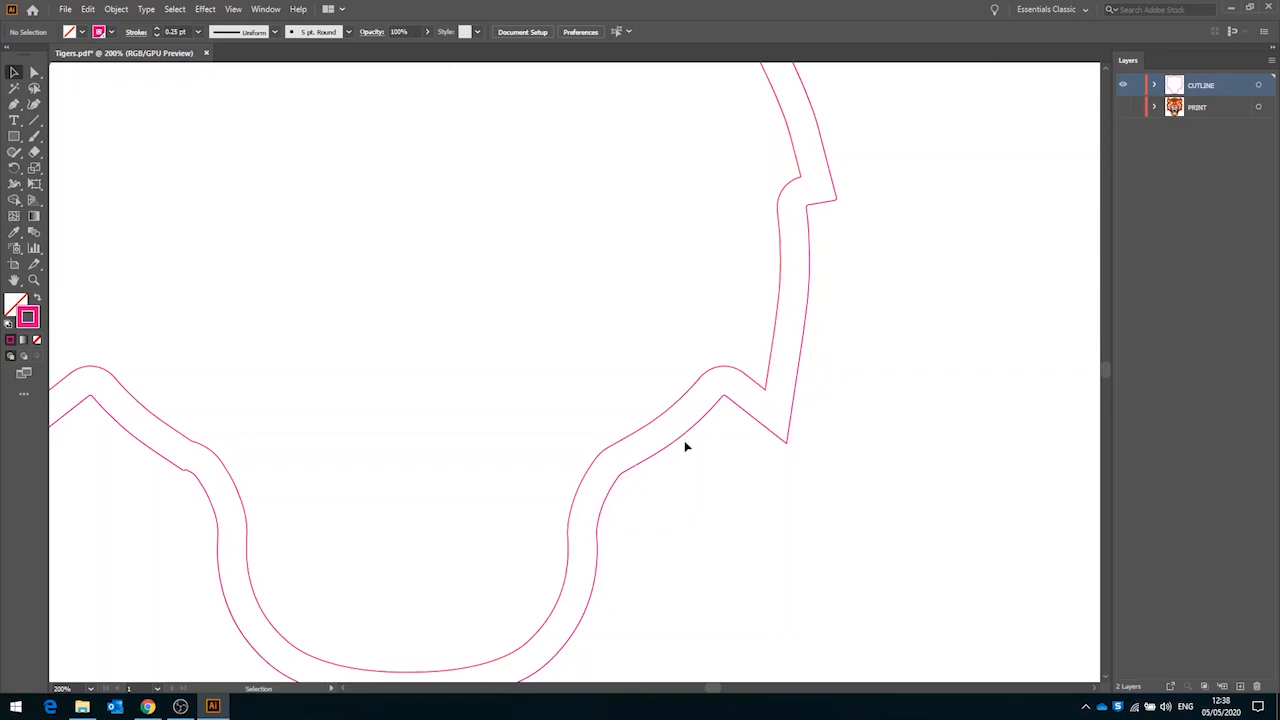
{"action": "mouse_move", "coordinate": [680, 414]}
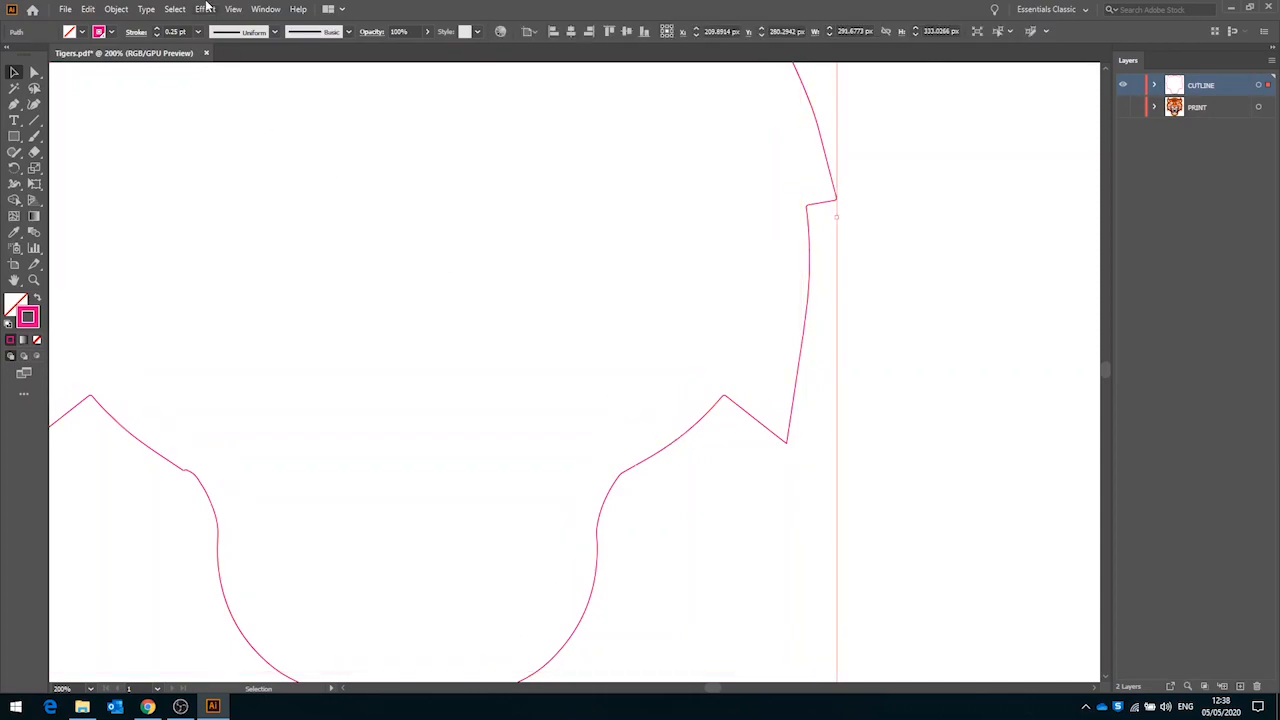
Run Offset Path again on the outline with a -10 px value
{"action": "left_click", "coordinate": [204, 8]}
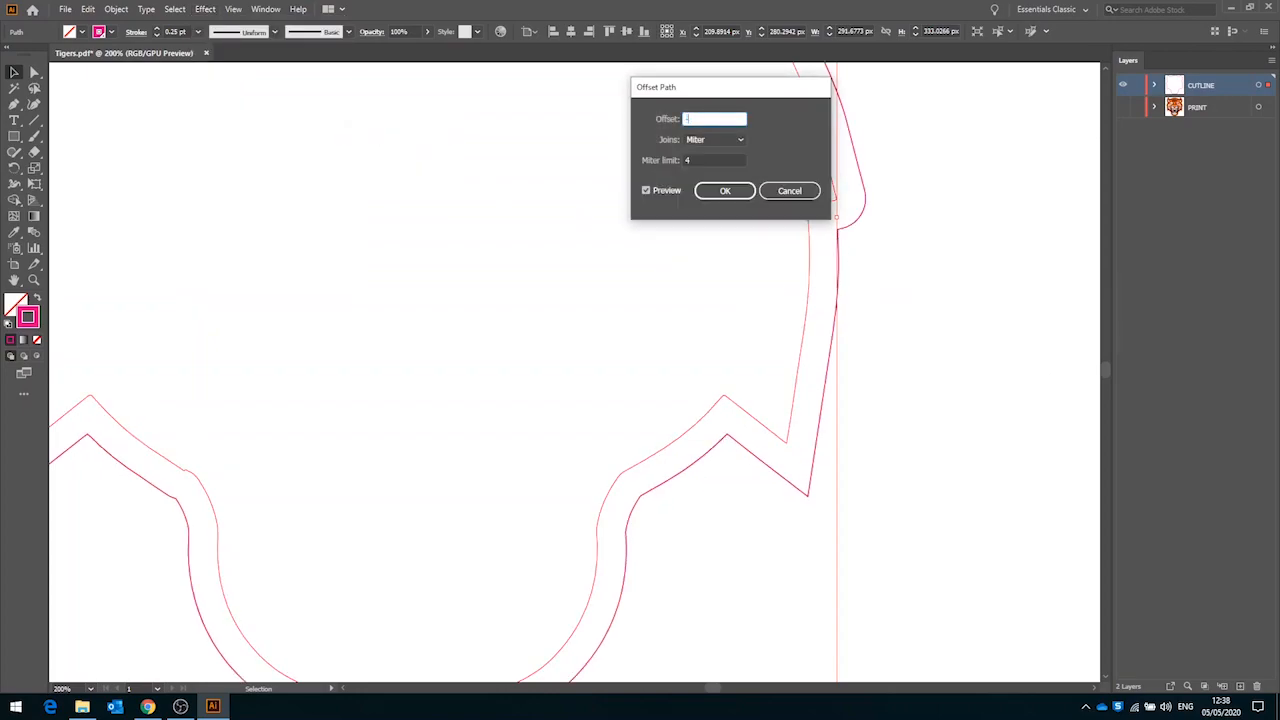
{"action": "type", "text": "-10"}
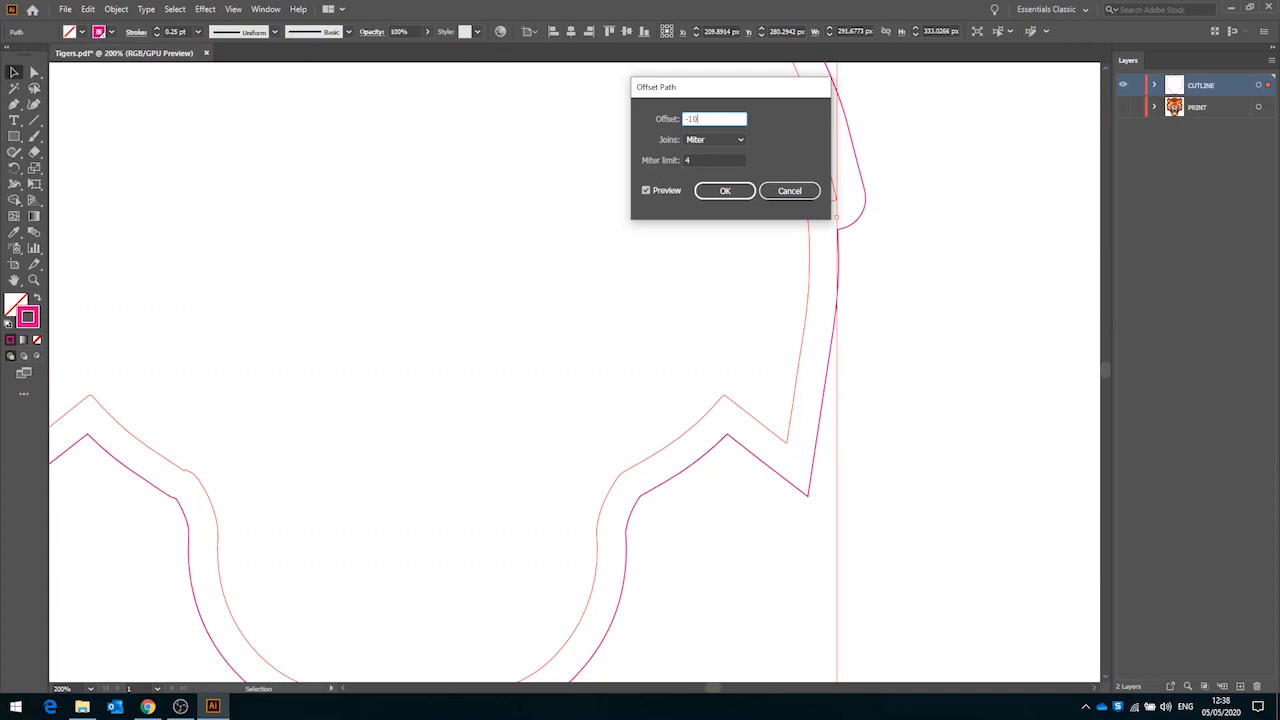
{"action": "key", "text": "Tab"}
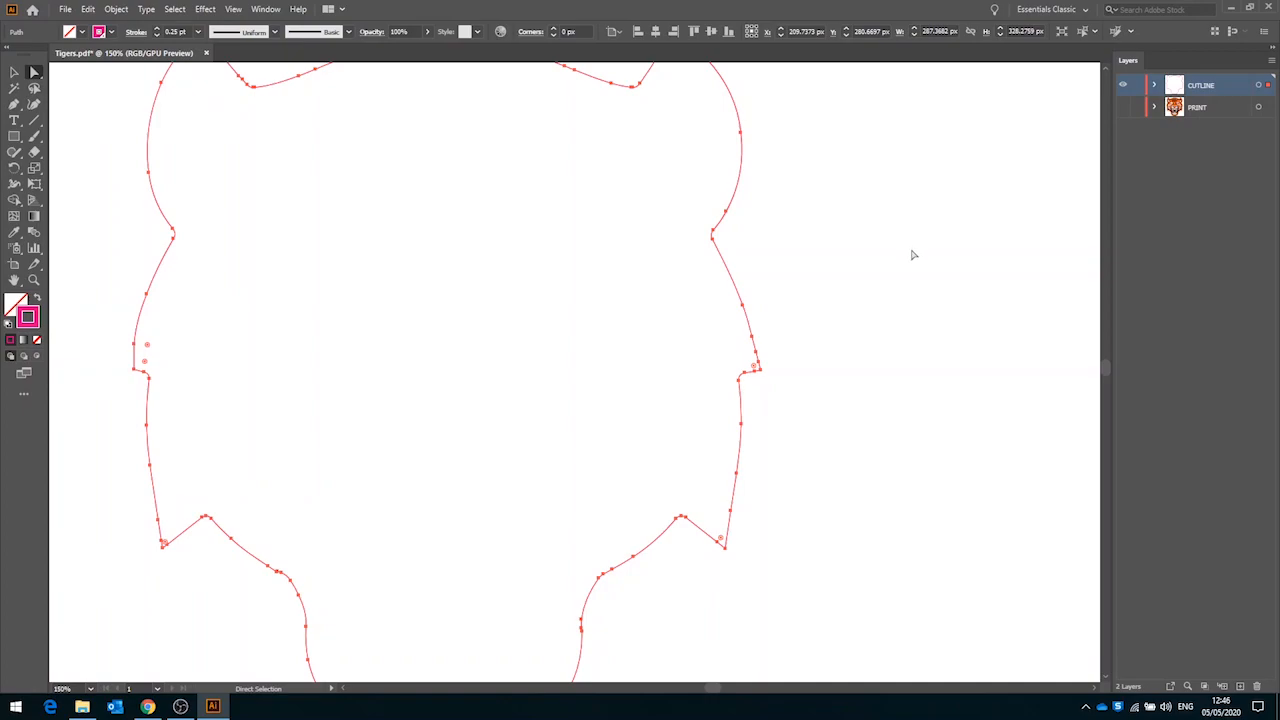
{"action": "mouse_move", "coordinate": [908, 266]}
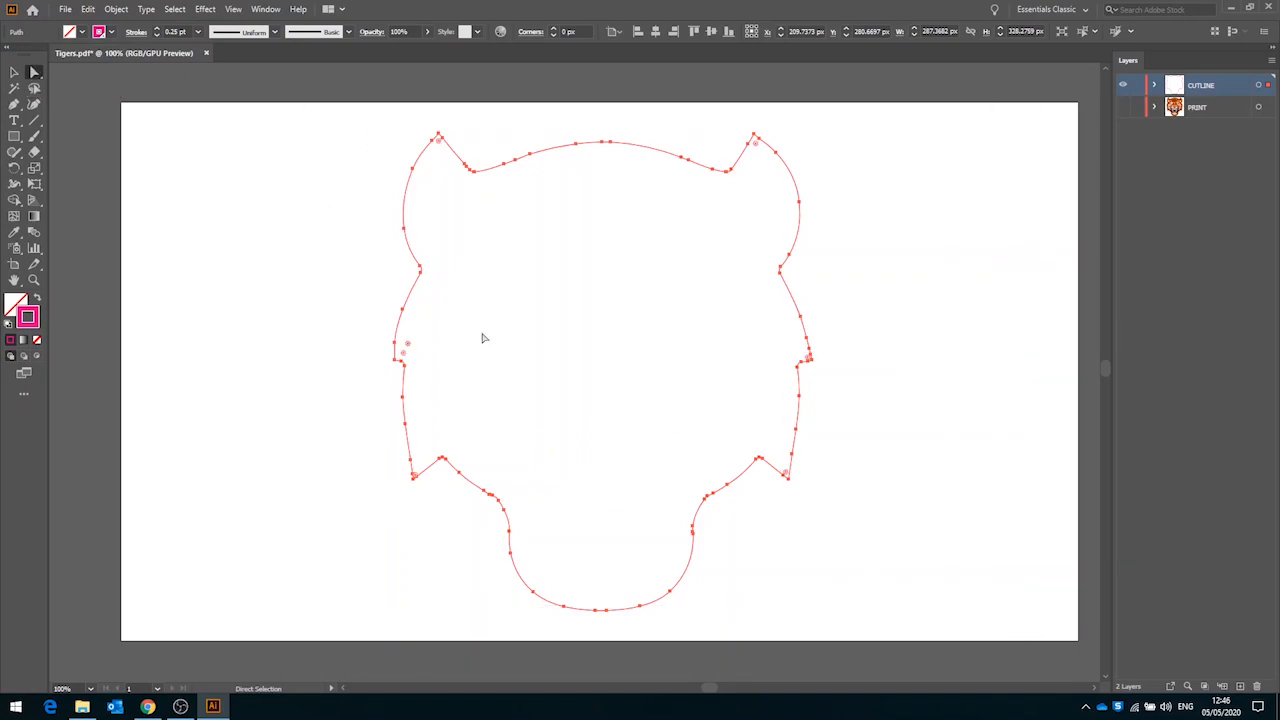
Bring up the Object > Path commands for the selected inner outline
{"action": "left_click", "coordinate": [116, 8]}
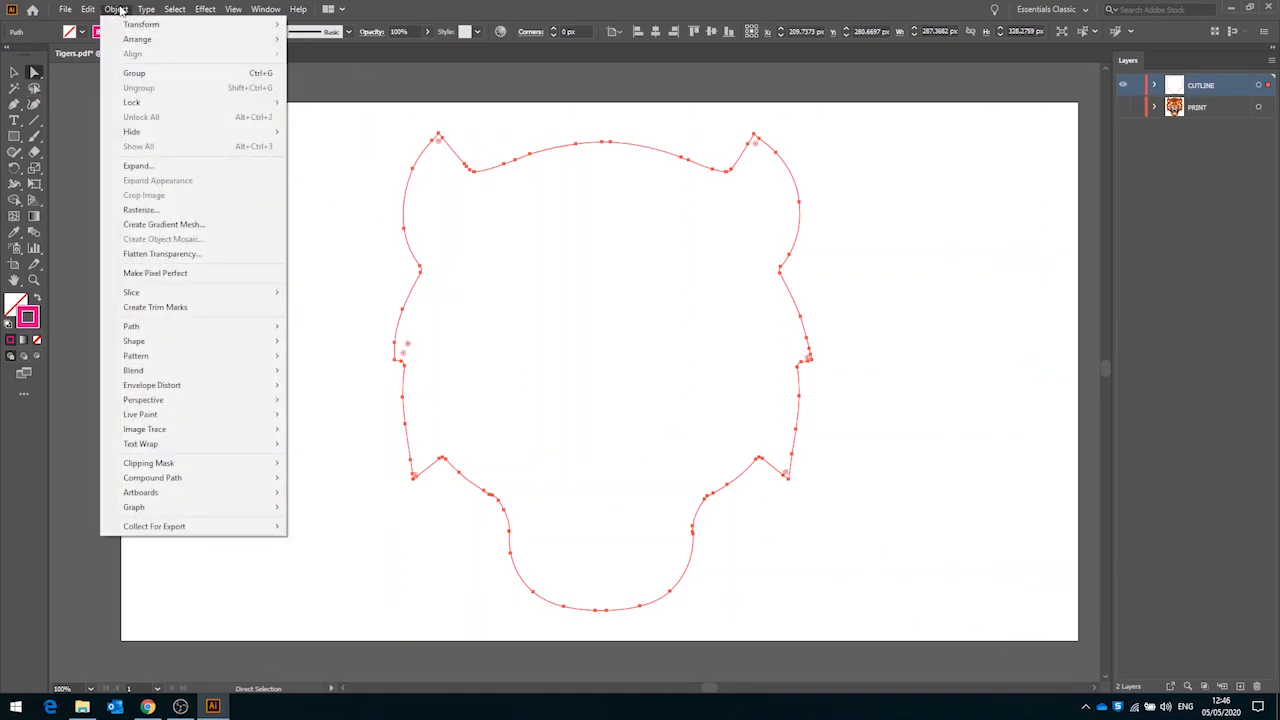
{"action": "mouse_move", "coordinate": [132, 326]}
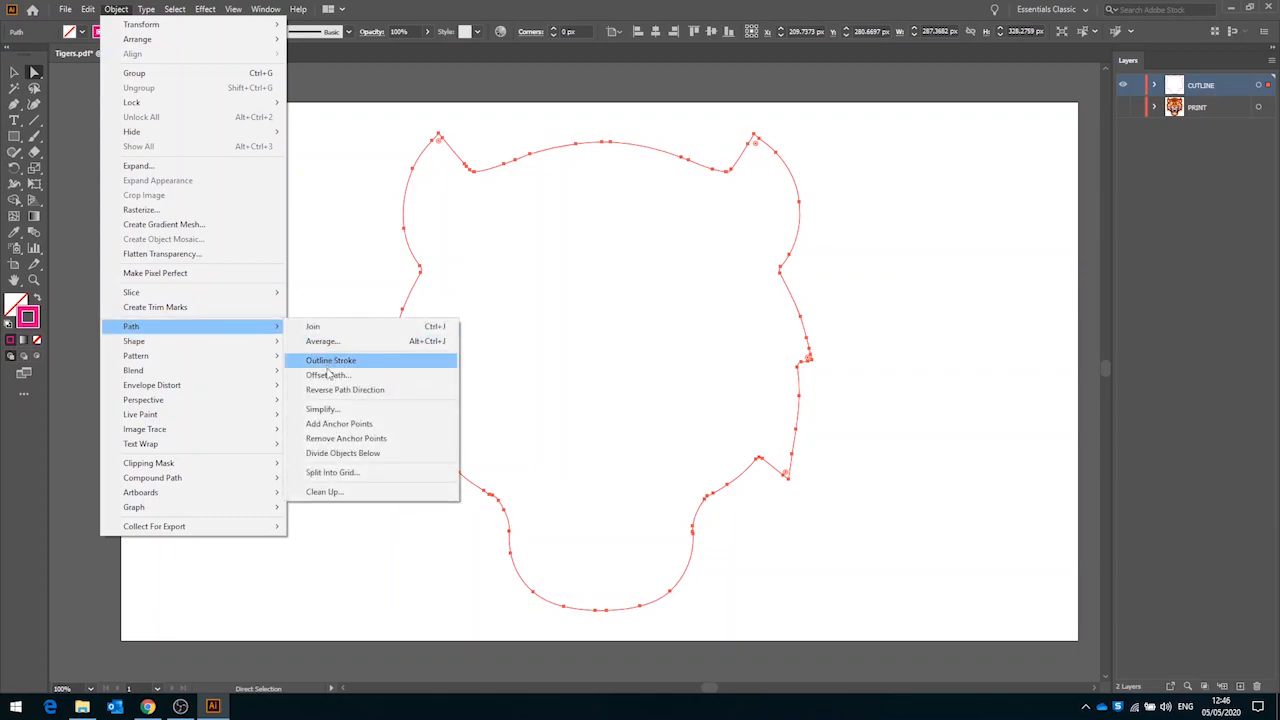